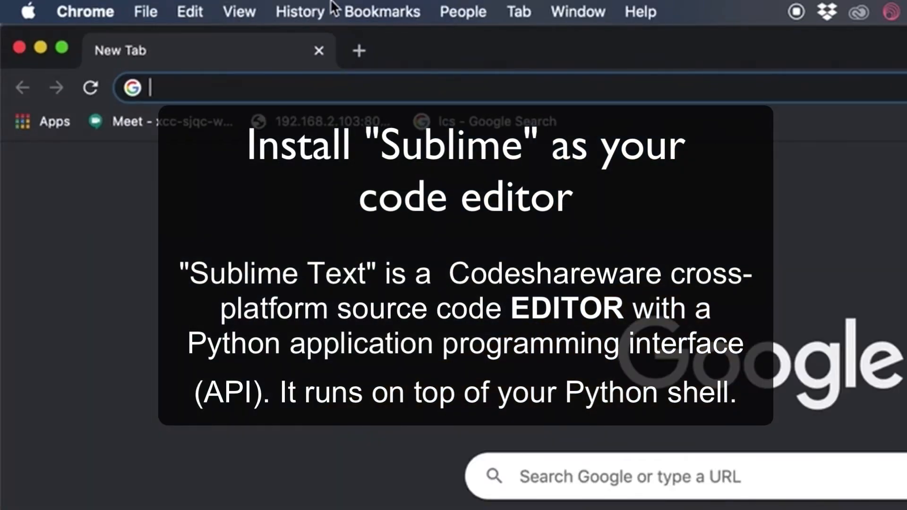
Search Google for 'sublime text 3' from Chrome's address bar
type("sublime text 3")
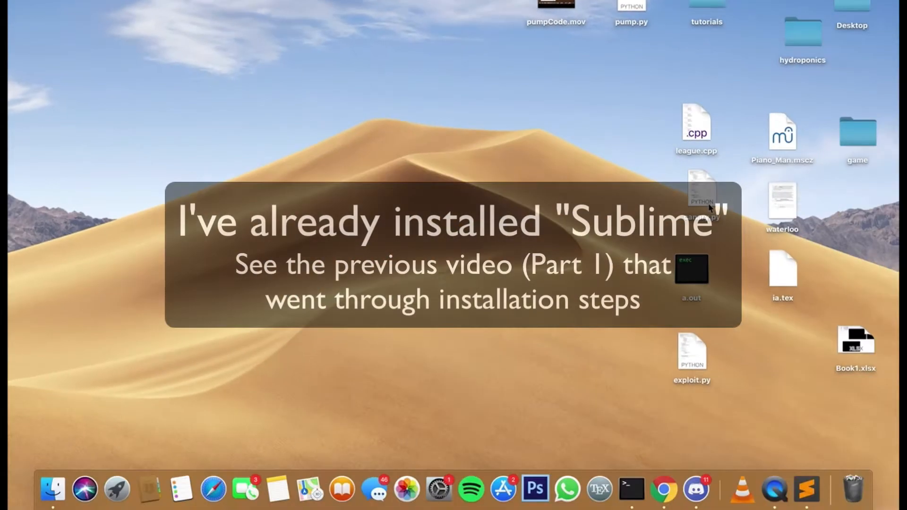
Run Package Control: Install Package from the Command Palette and pick the Terminus package
left_click(806, 489)
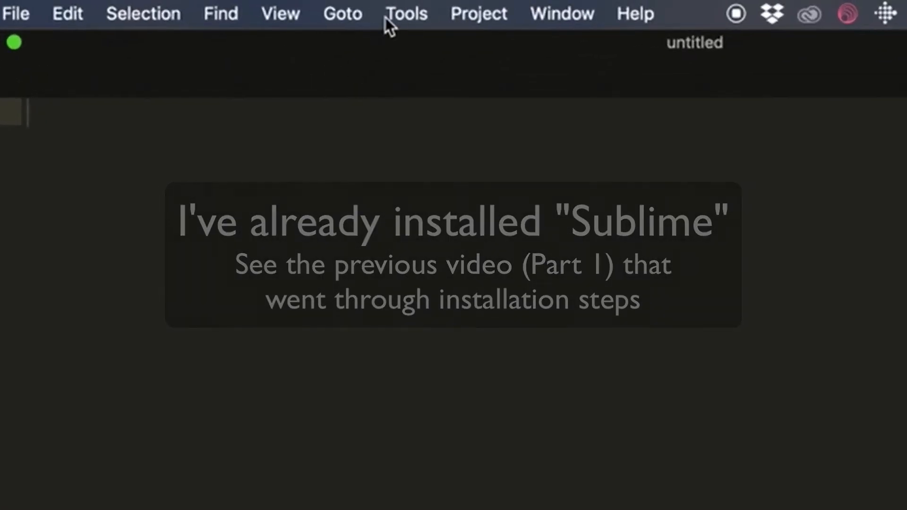
left_click(405, 14)
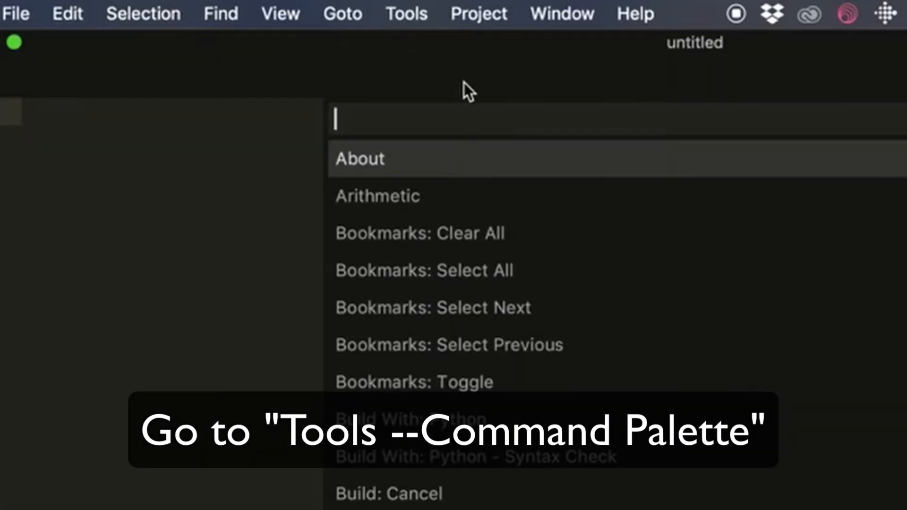
mouse_move(405, 12)
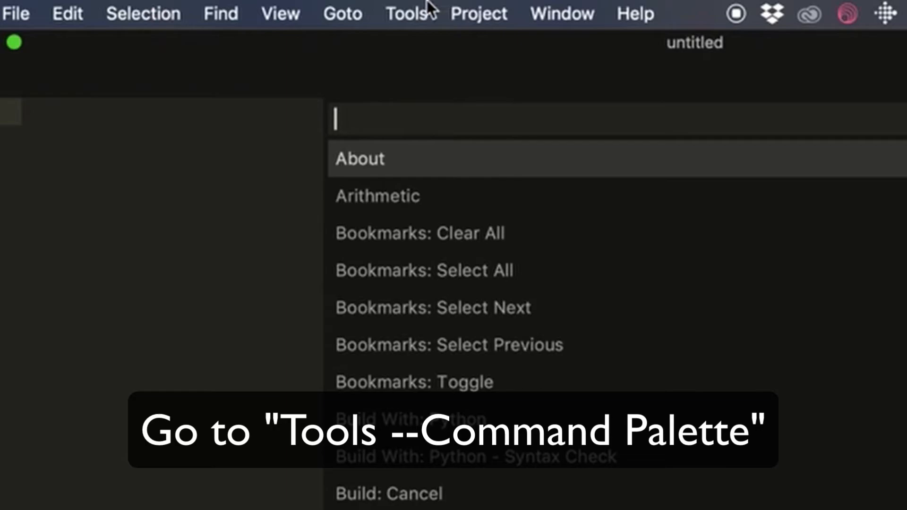
type("install")
type("termin")
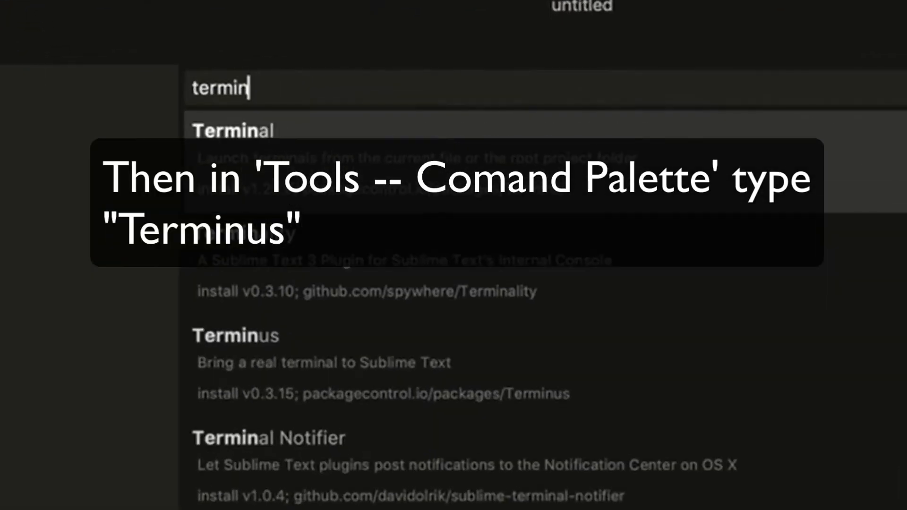
key("Escape")
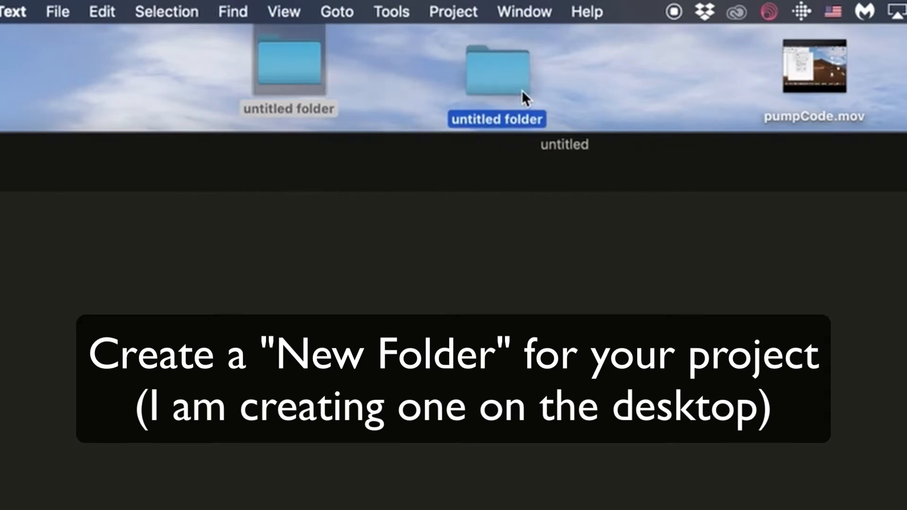
Rename the new untitled desktop folder to myProject
right_click(496, 70)
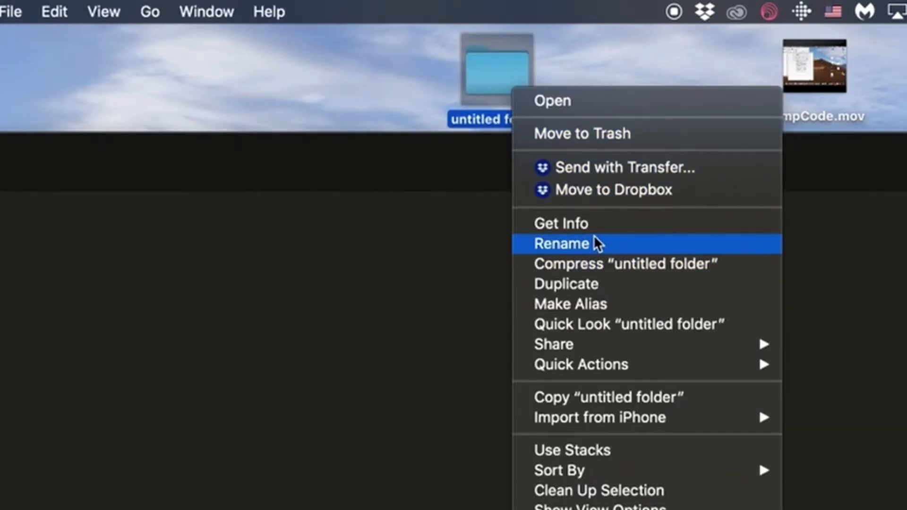
left_click(561, 243)
type("myProject")
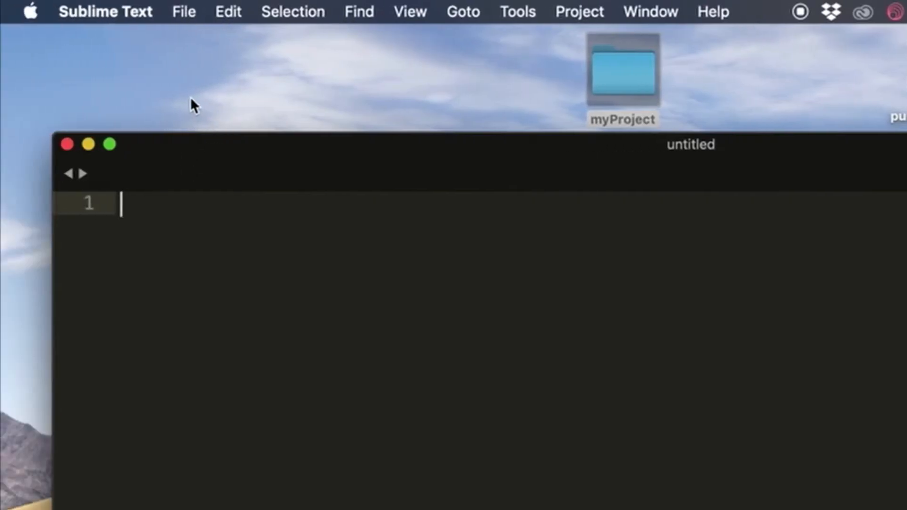
Browse File > Open… to the Desktop where the myProject folder is listed
left_click(183, 12)
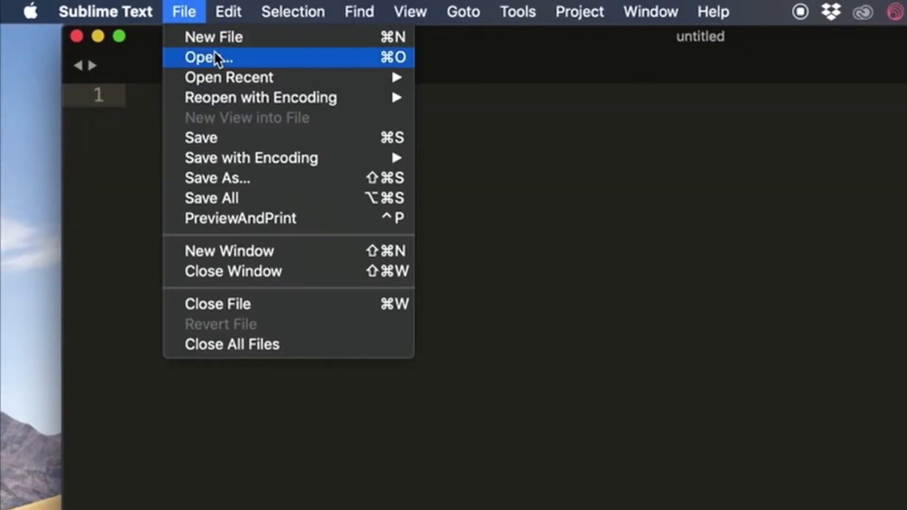
left_click(209, 57)
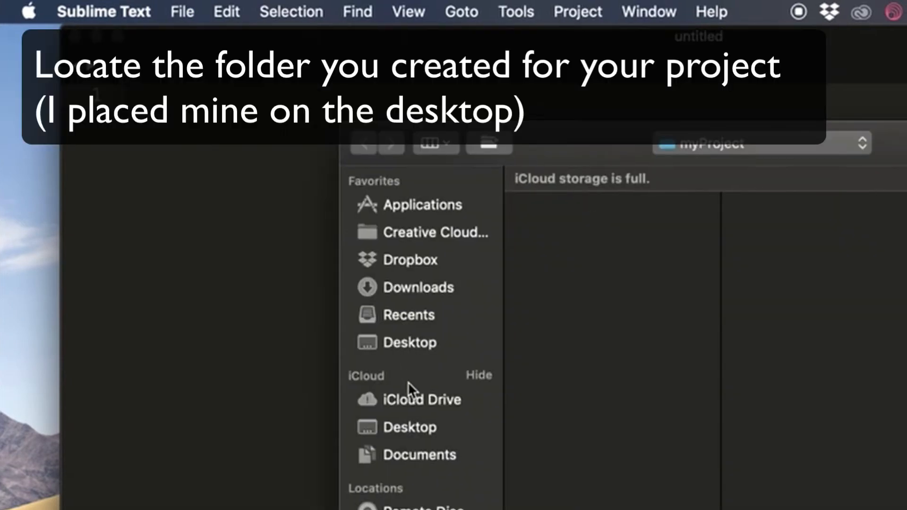
left_click(409, 427)
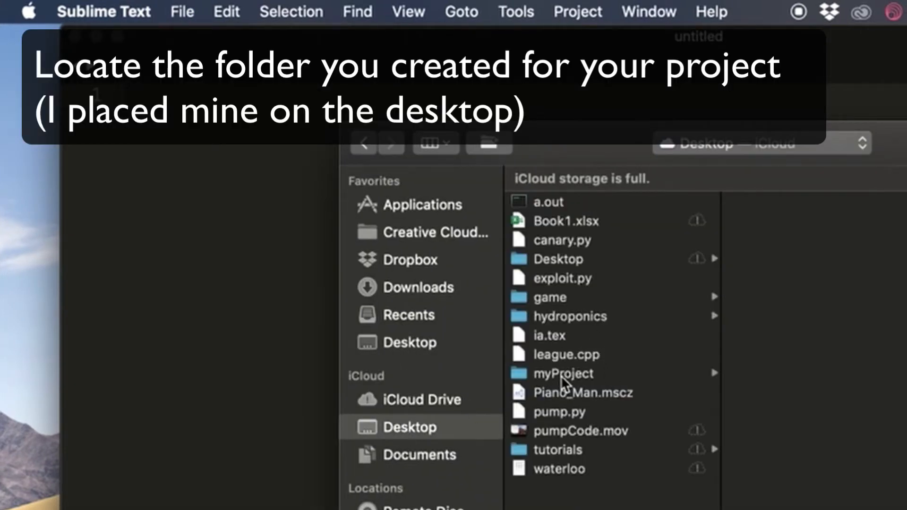
mouse_move(580, 338)
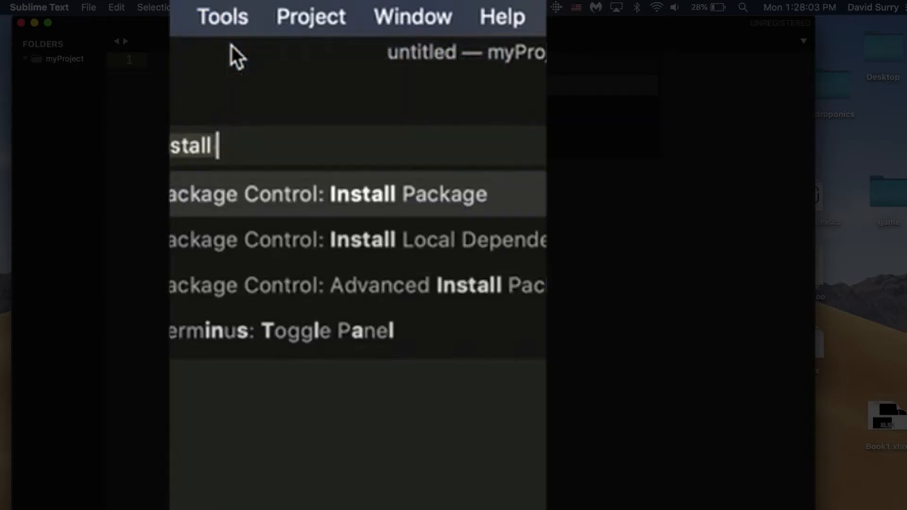
Run Terminus: Open Default Shell in Panel so a terminal opens at ~/Desktop/myProject
type("t")
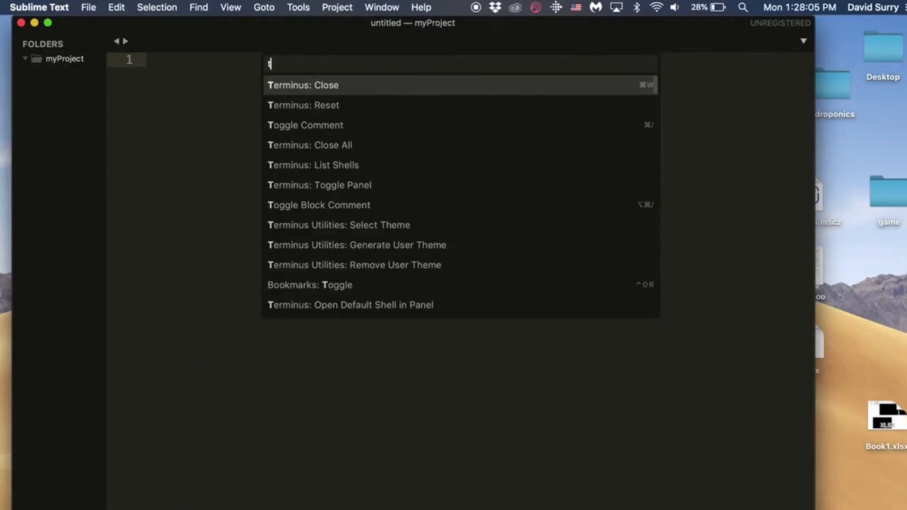
type("erminu")
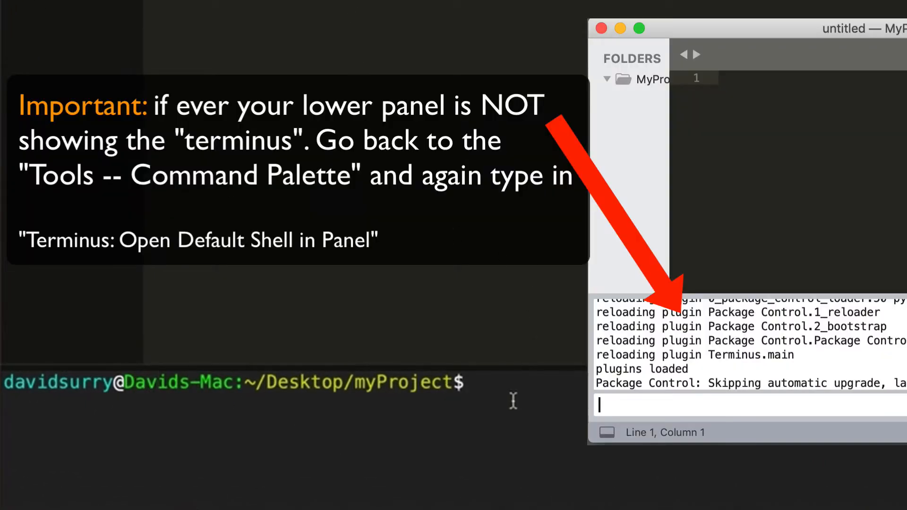
mouse_move(119, 316)
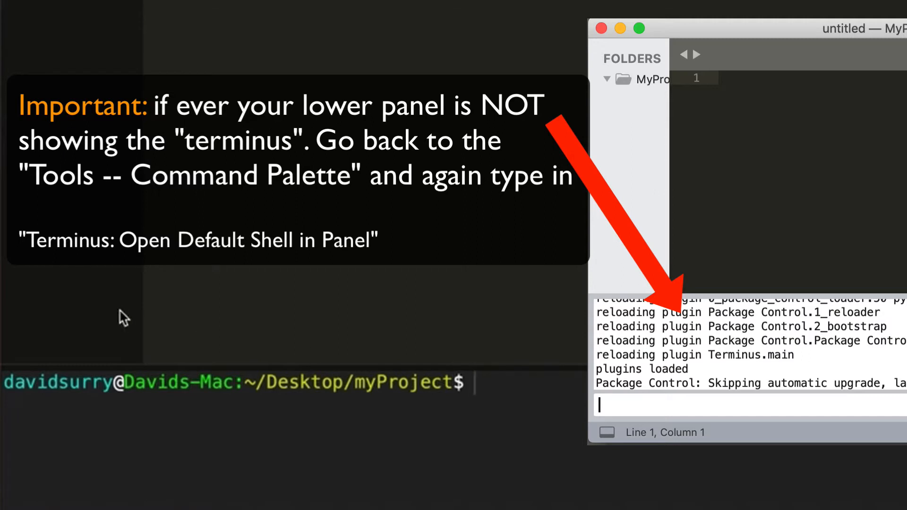
mouse_move(246, 373)
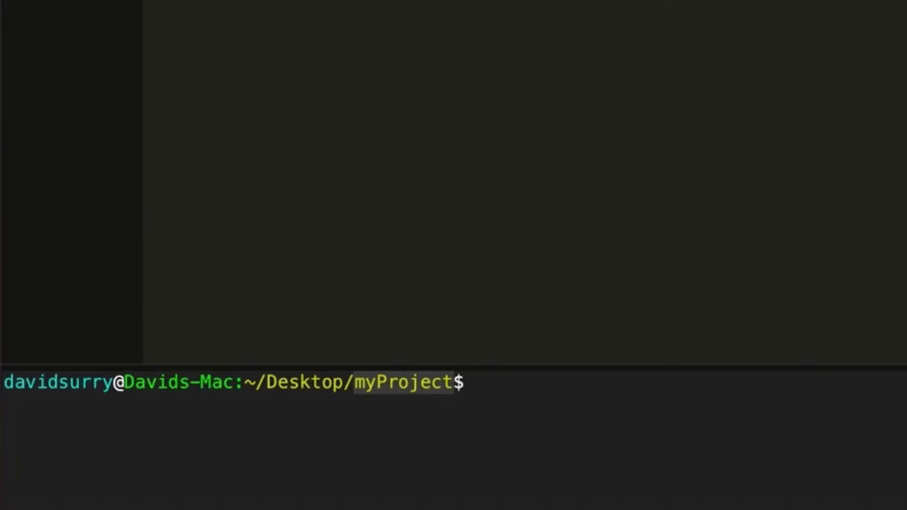
Create a new file inside myProject and save it as main.py
right_click(87, 42)
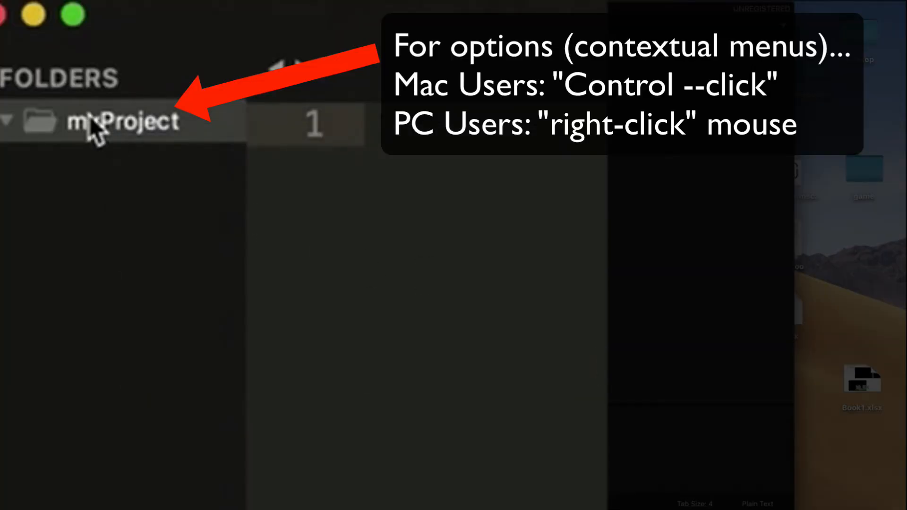
right_click(122, 121)
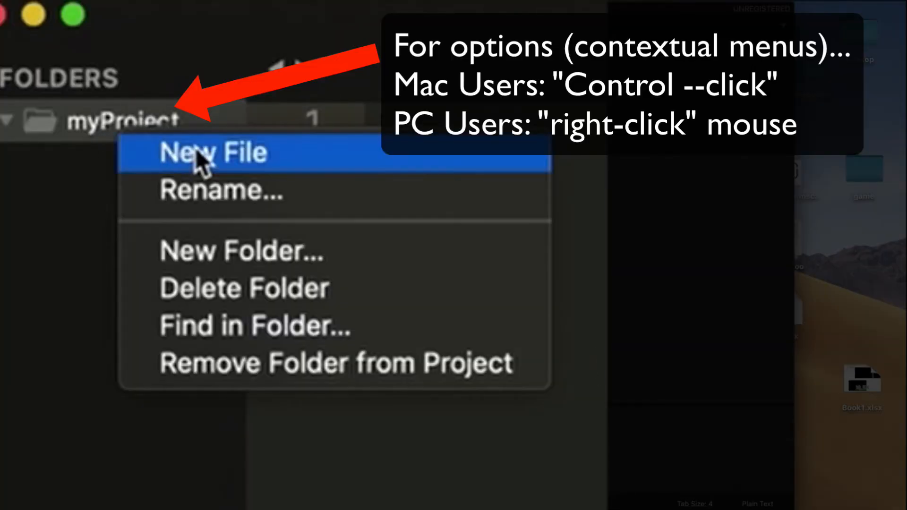
left_click(212, 152)
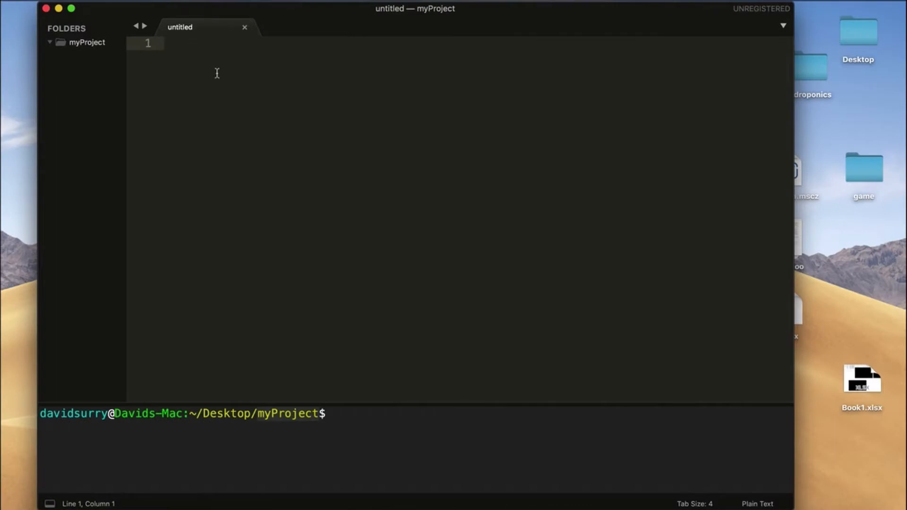
key("cmd+s")
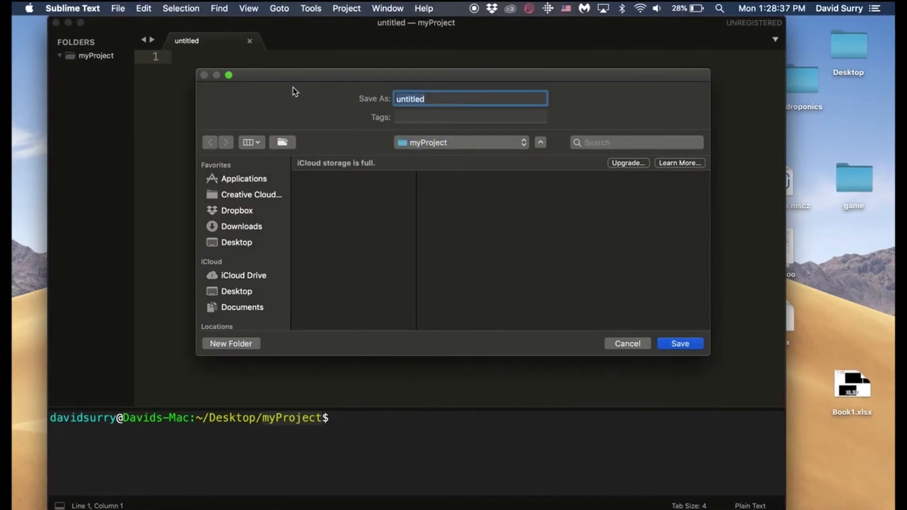
type("main.p")
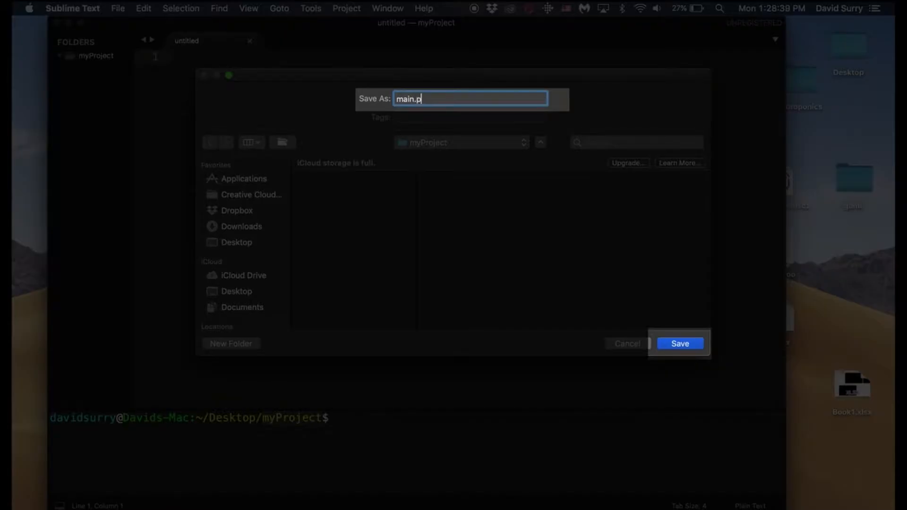
left_click(679, 343)
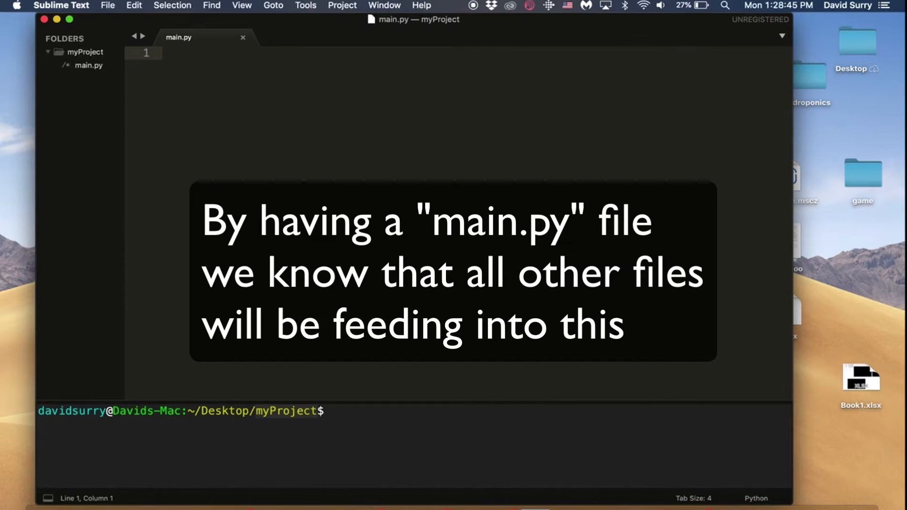
Write print("Hello World!") in main.py and run python main.py in the terminal
type("print(")
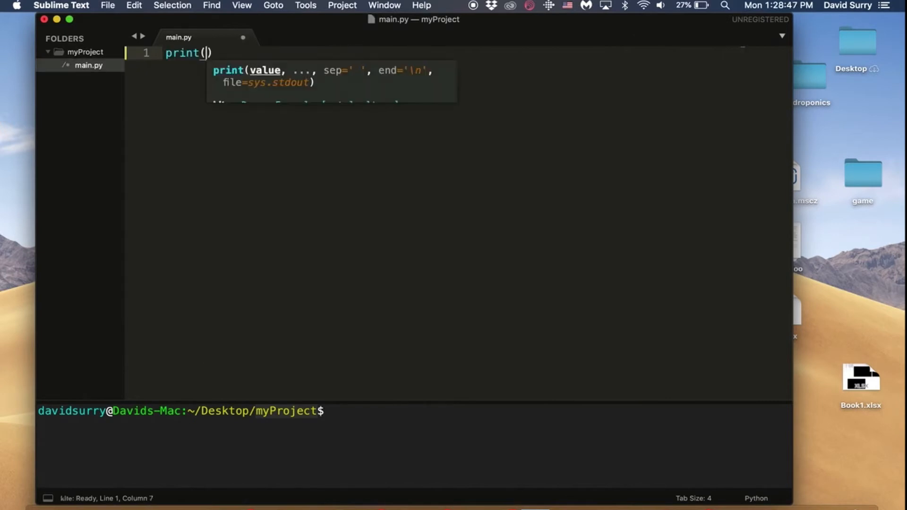
type("\"Hello World!")
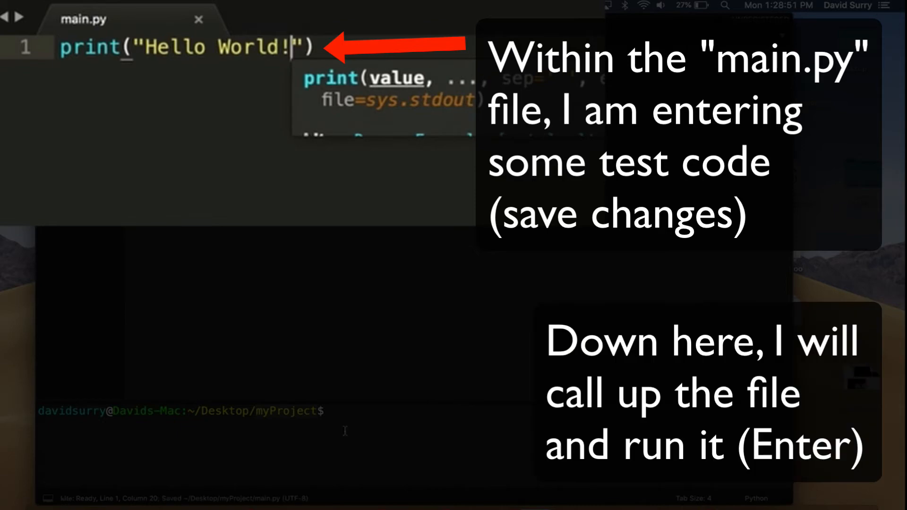
type("pyth")
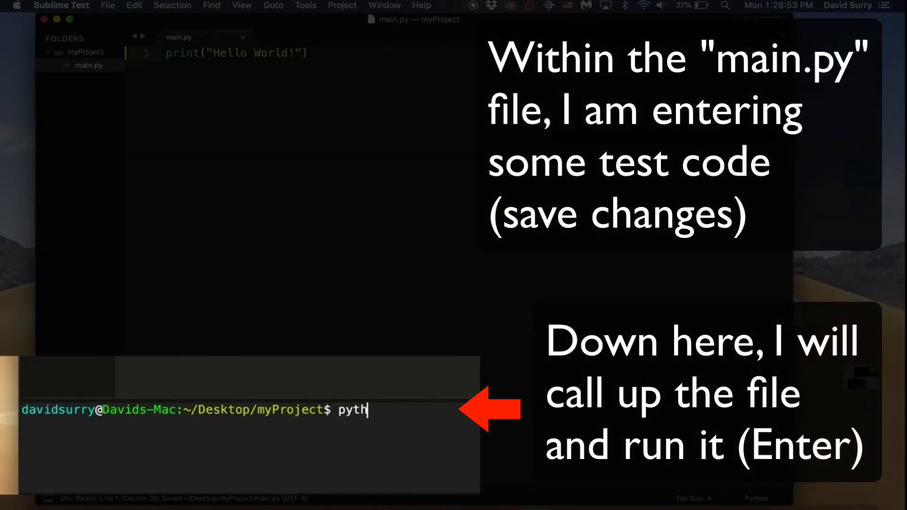
type("on main.")
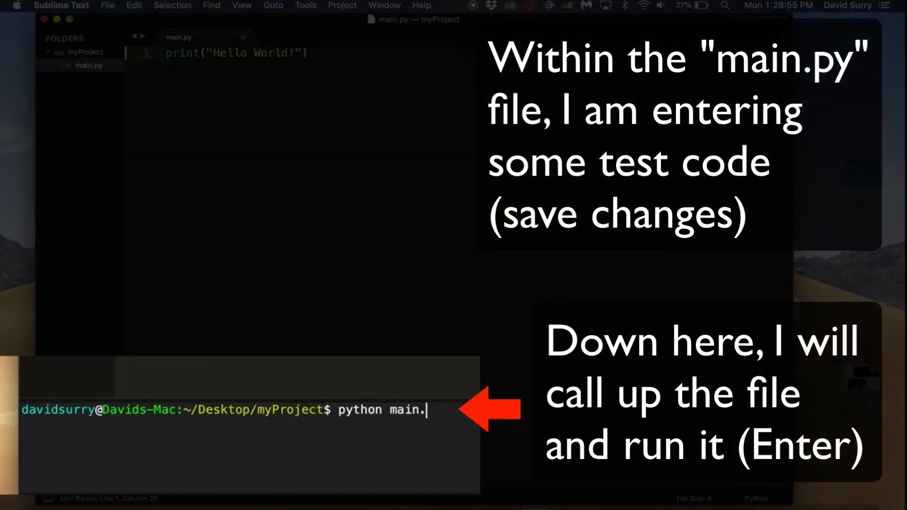
key("Return")
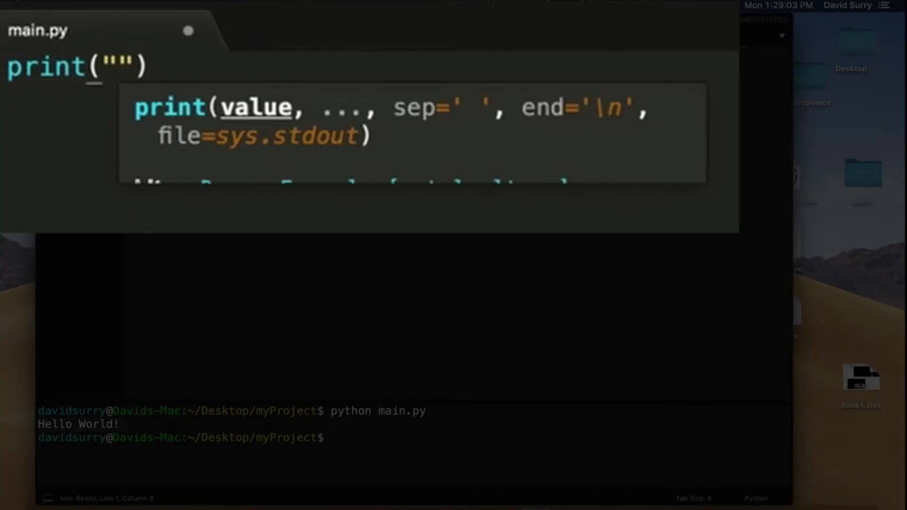
Change the message to 'How are you doing' and rerun python main.py
type("How are you doing")
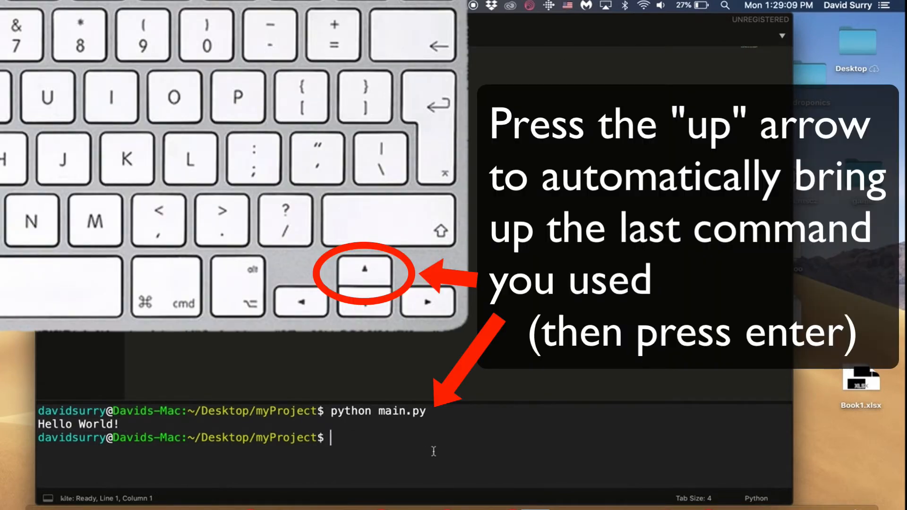
key("Return")
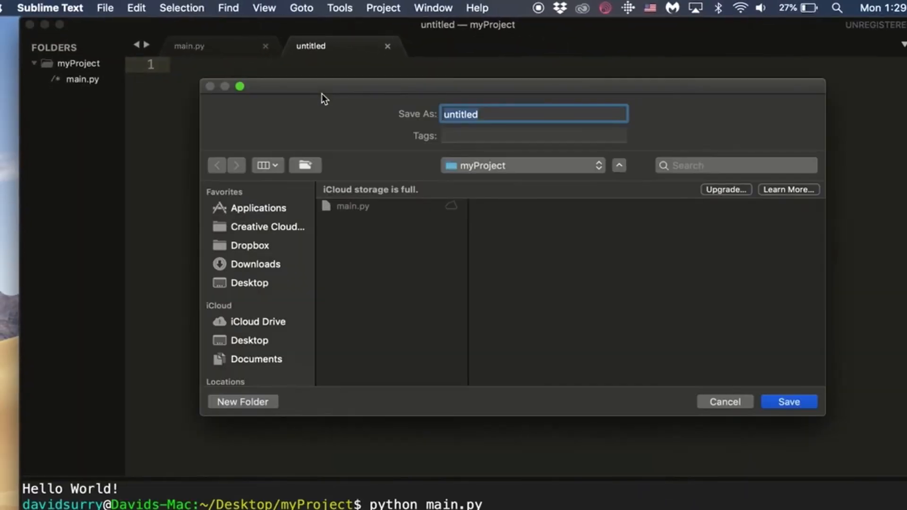
Save the new file as sayHello.py in myProject
type("say")
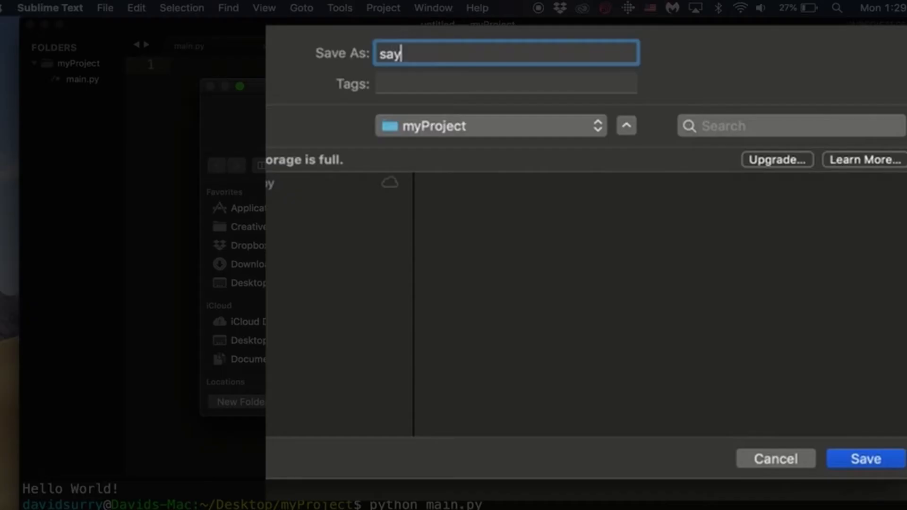
type("Hello.")
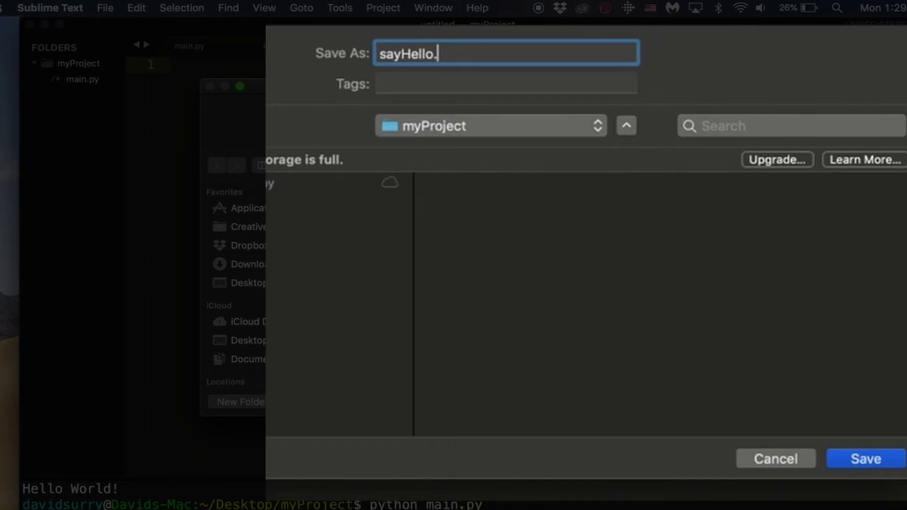
left_click(866, 459)
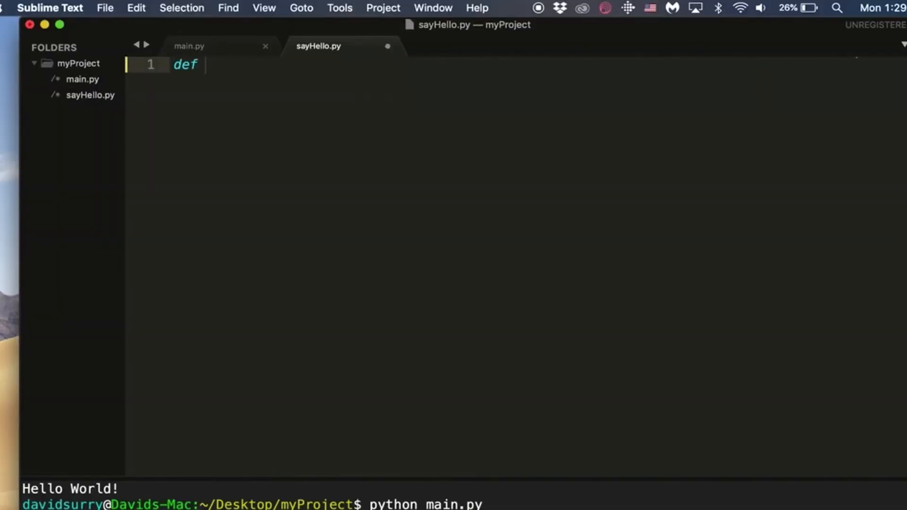
Define hello(name) printing f"Hello {name}" in sayHello.py, then begin the import line in main.py
type("hello()")
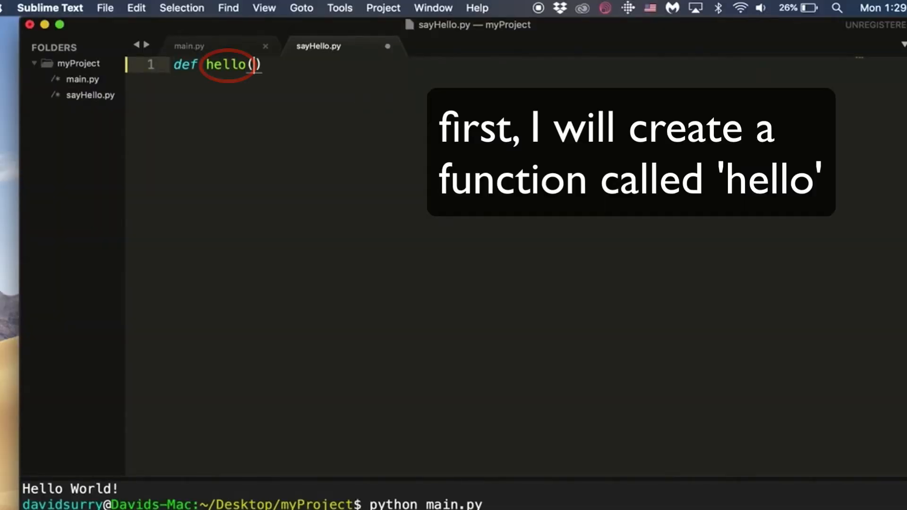
type("name):")
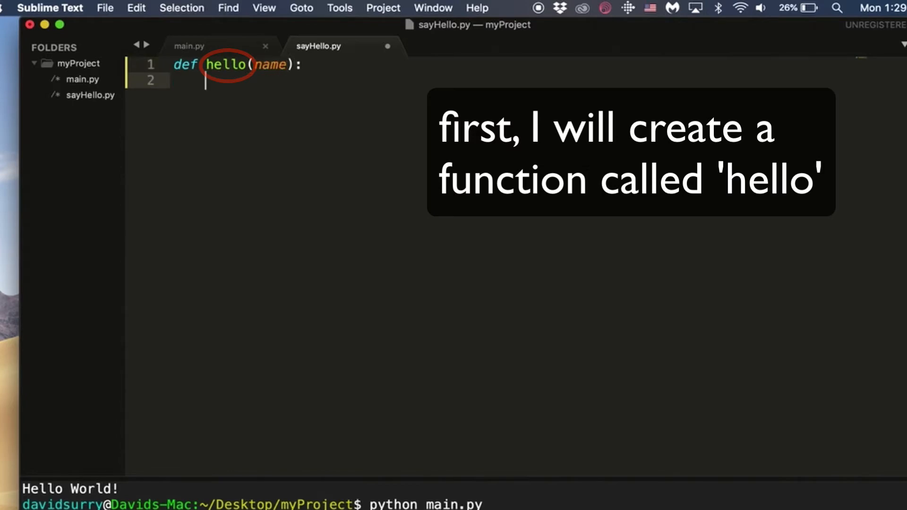
type("print(f\"\")")
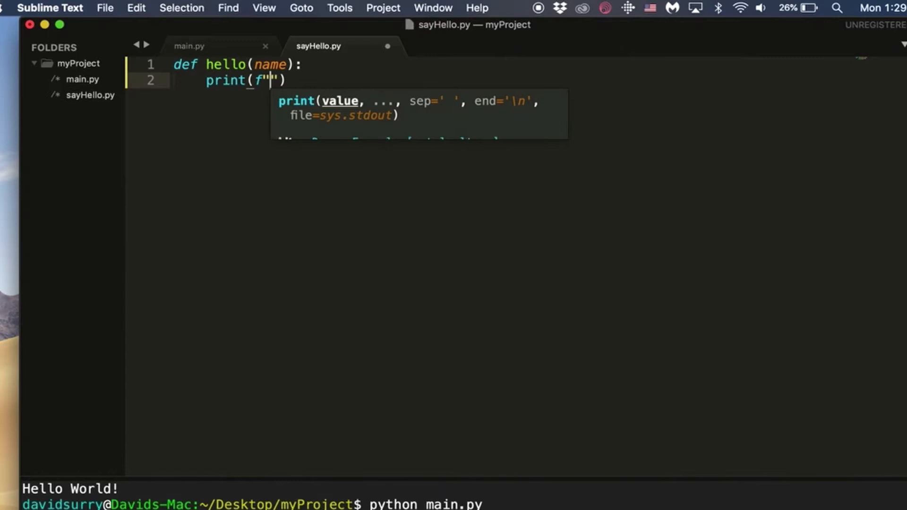
type("Hello {name")
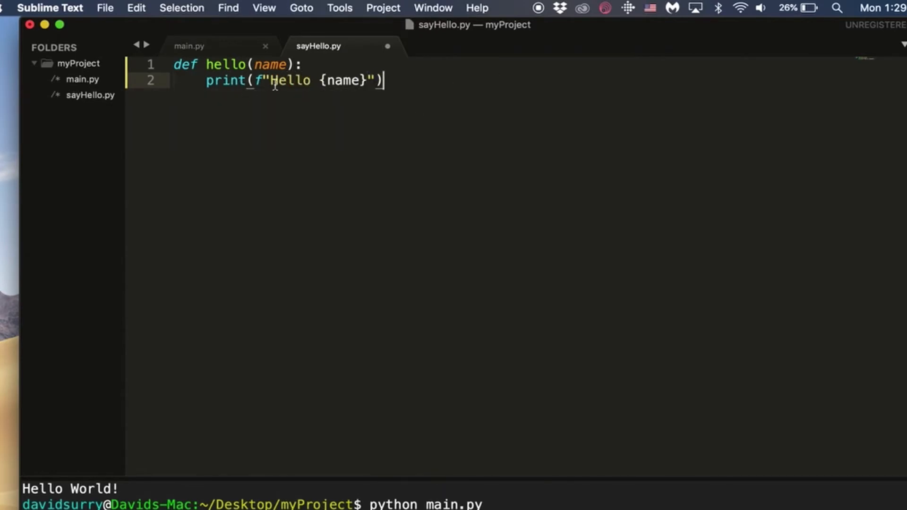
mouse_move(232, 57)
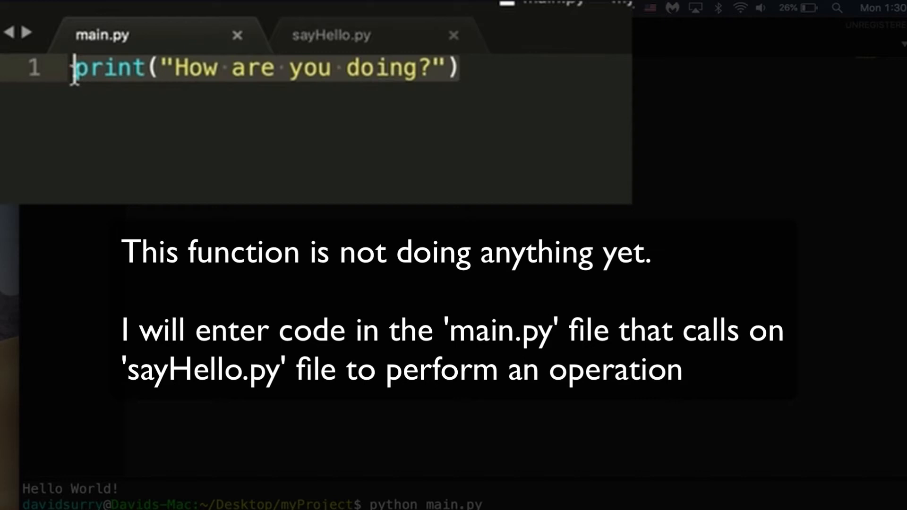
type("from sayHello")
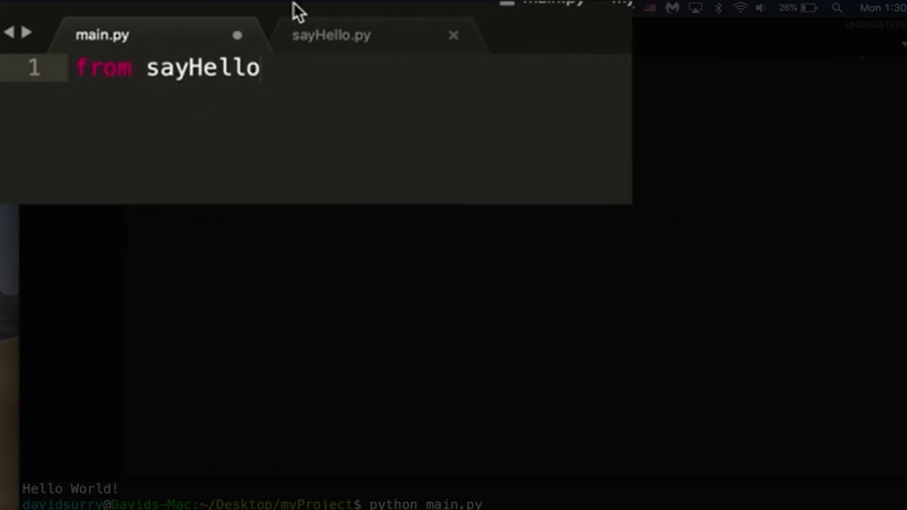
Write from sayHello import hello and hello(input("What is your name? ")) in main.py, checking sayHello.py
type("import")
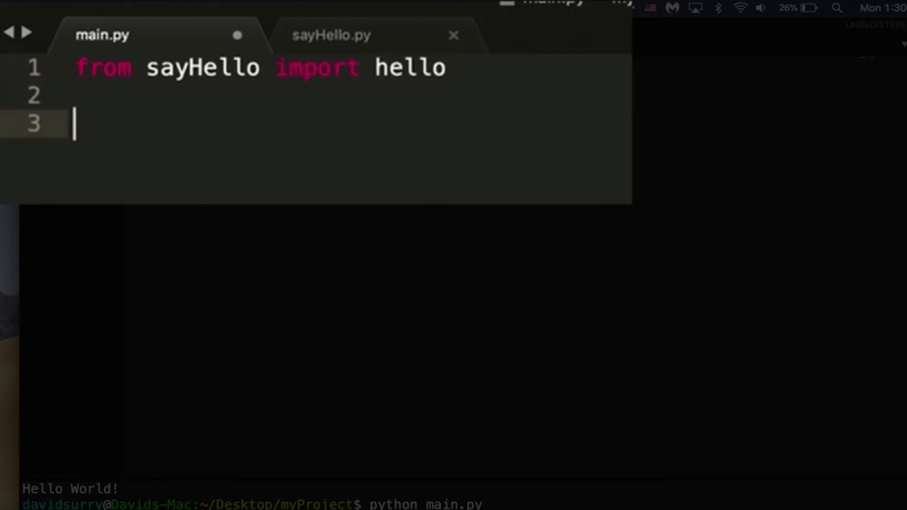
type("hello()")
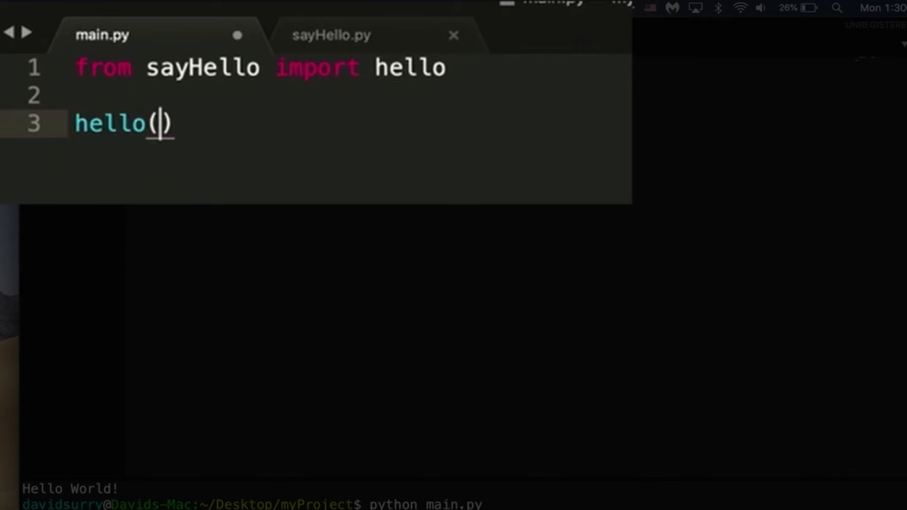
type("input(\"\")")
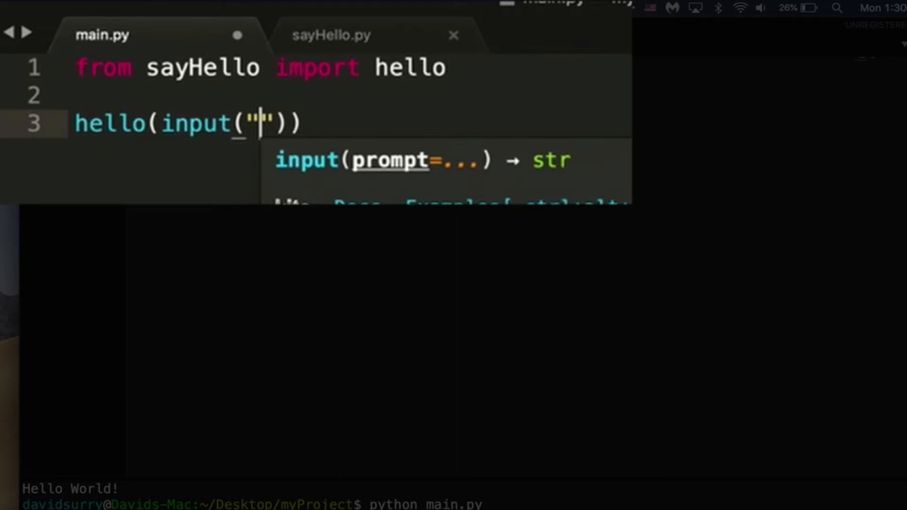
type("What is your na")
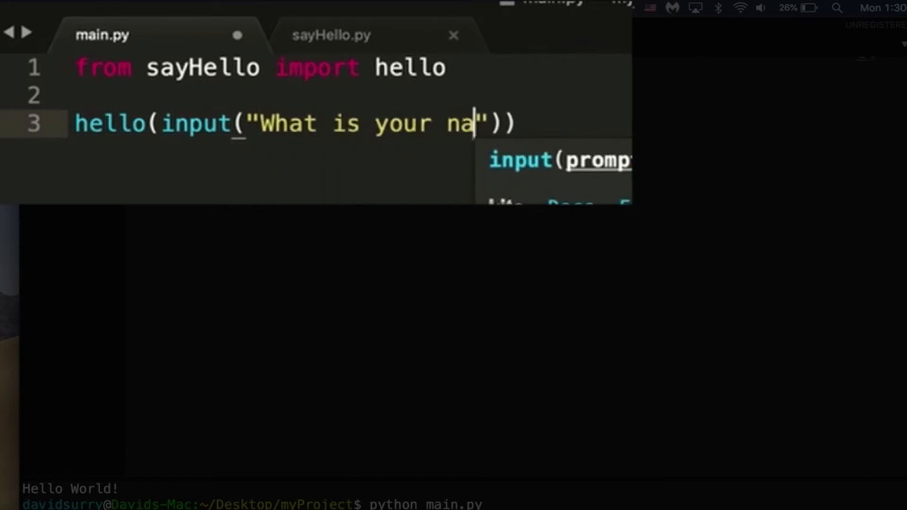
type("me?")
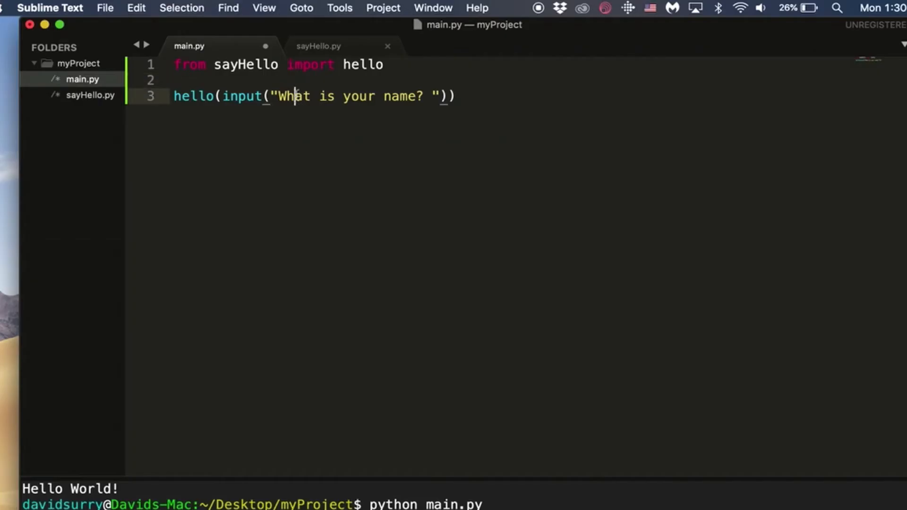
left_click(317, 46)
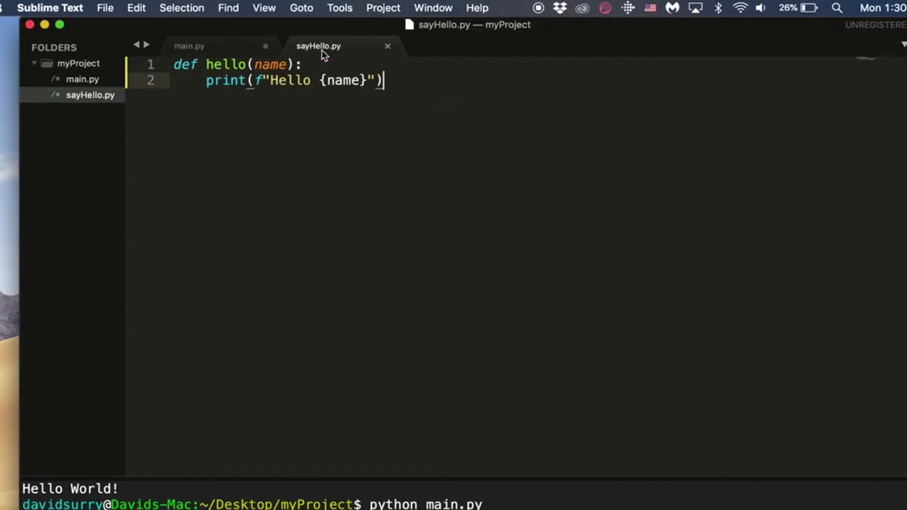
left_click(189, 46)
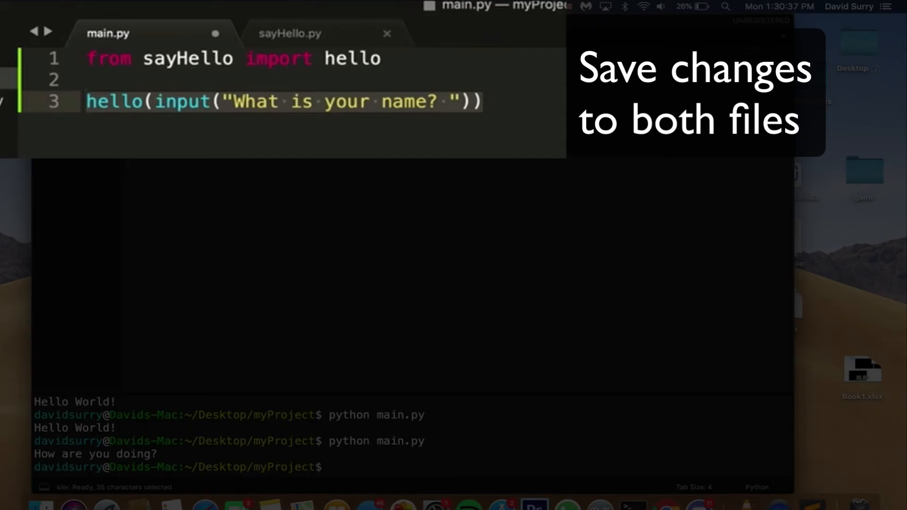
Save both files, run python main.py entering the name David to print Hello David, and review both tabs
left_click(289, 33)
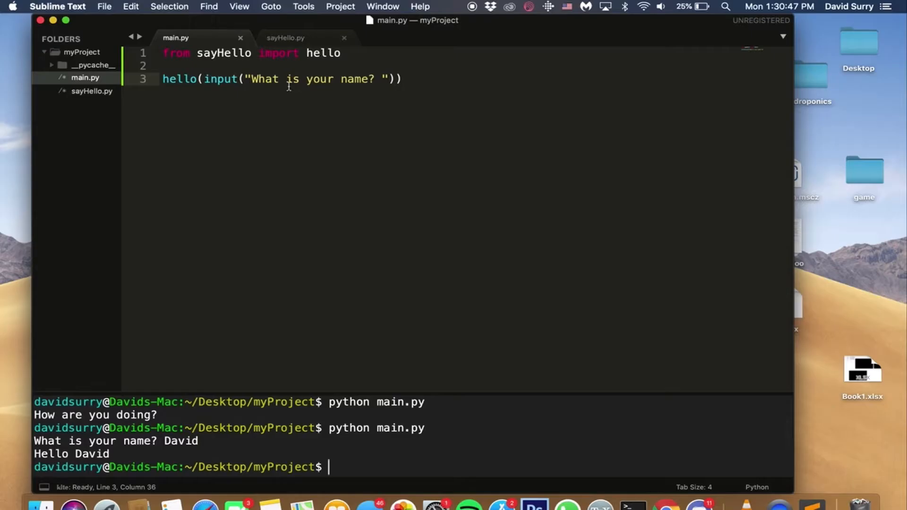
mouse_move(301, 49)
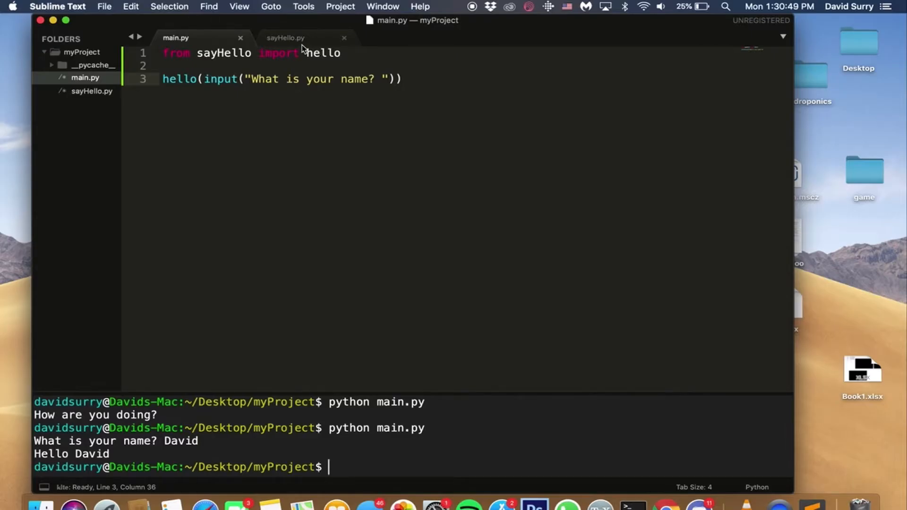
left_click(284, 37)
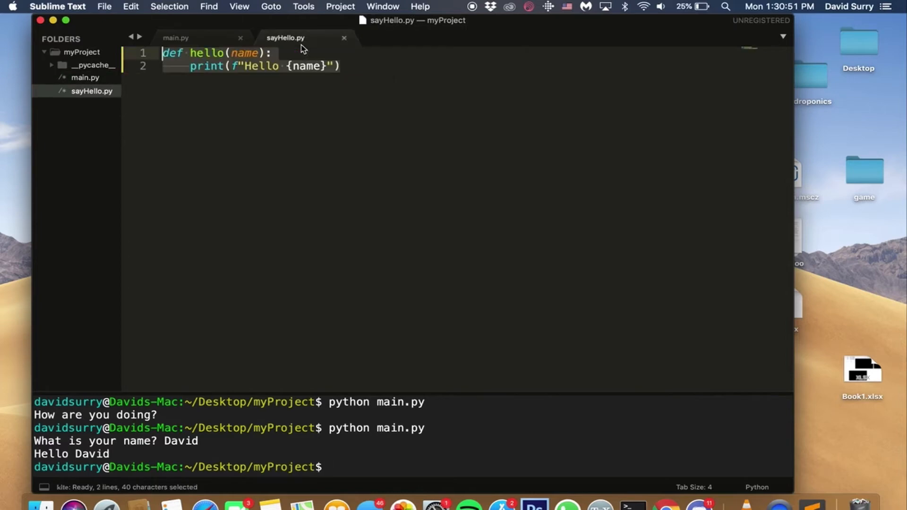
left_click(175, 38)
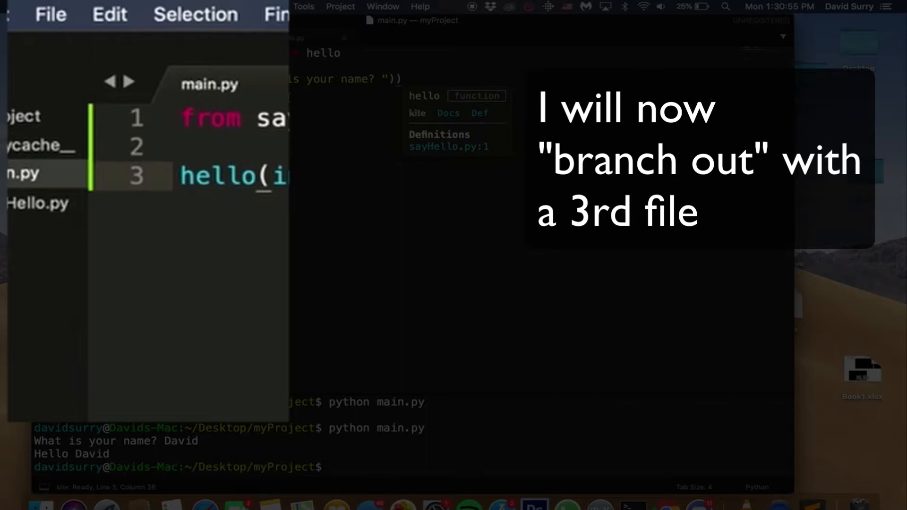
Create a new file and save it into myProject as guessanumber.py
left_click(50, 14)
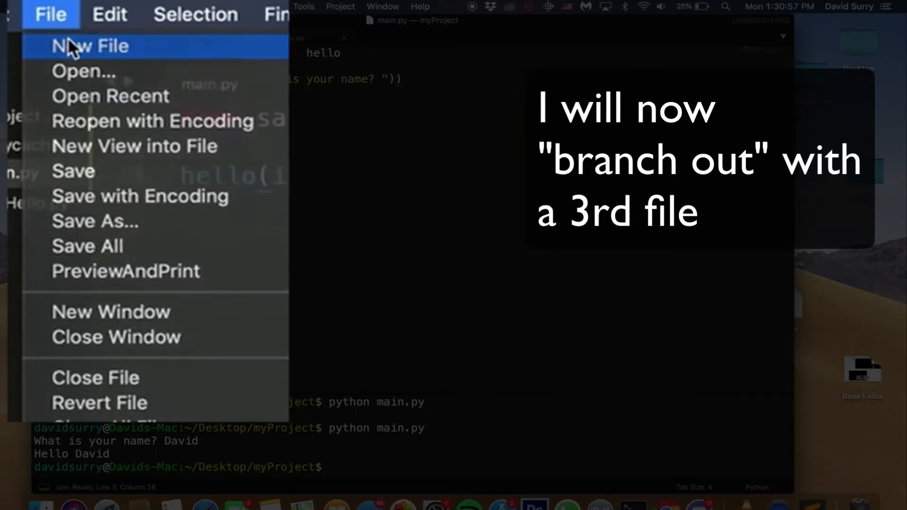
left_click(91, 47)
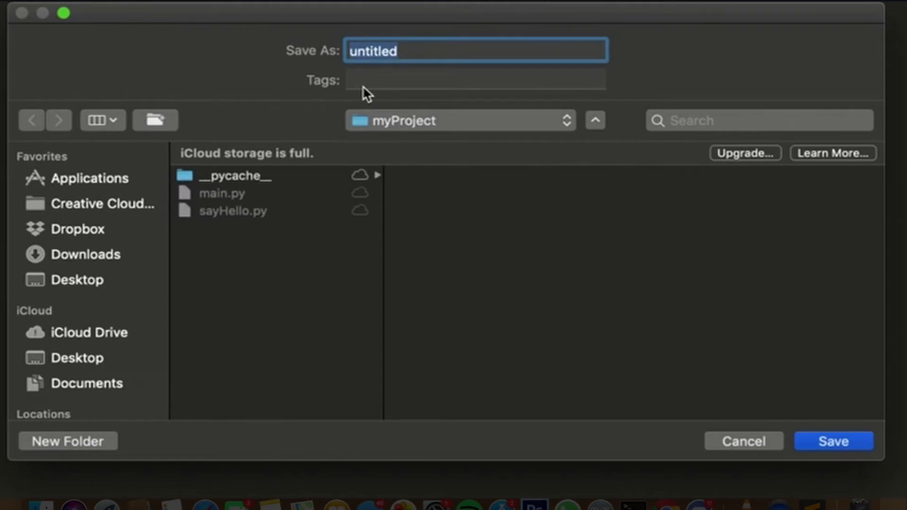
type("guesa")
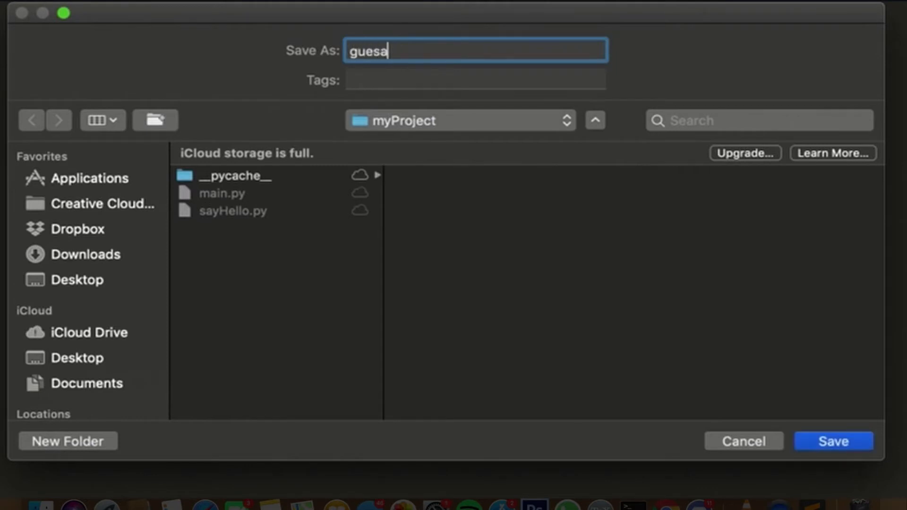
type("ssanumber.p")
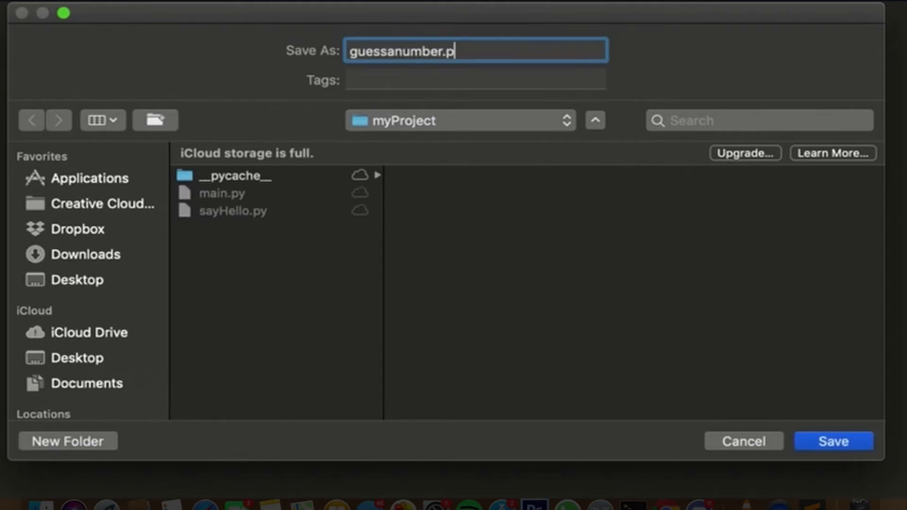
left_click(832, 441)
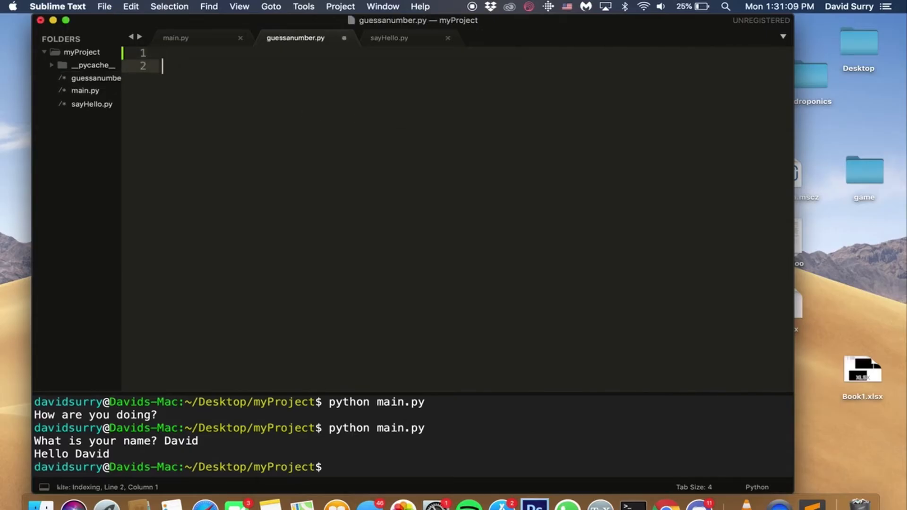
Define guess() storing input("Guess a number from 1 to 10") in g
type("def")
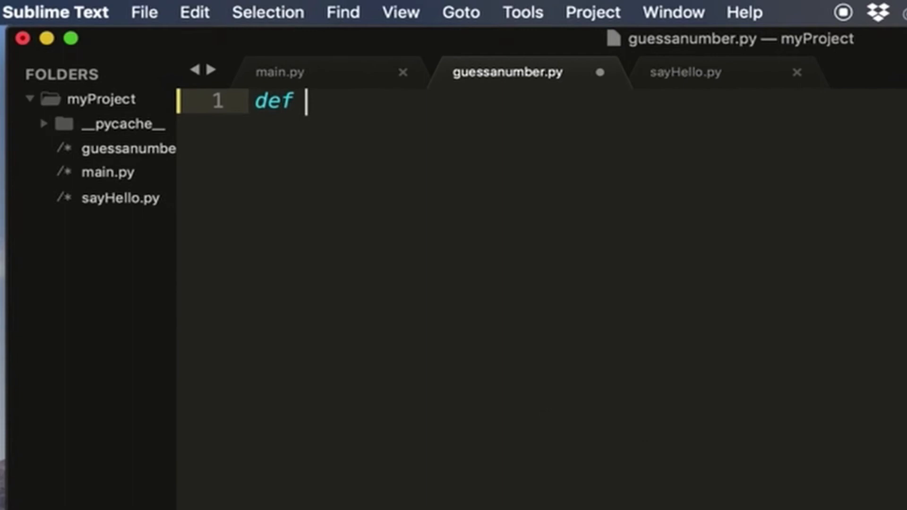
type("guess())")
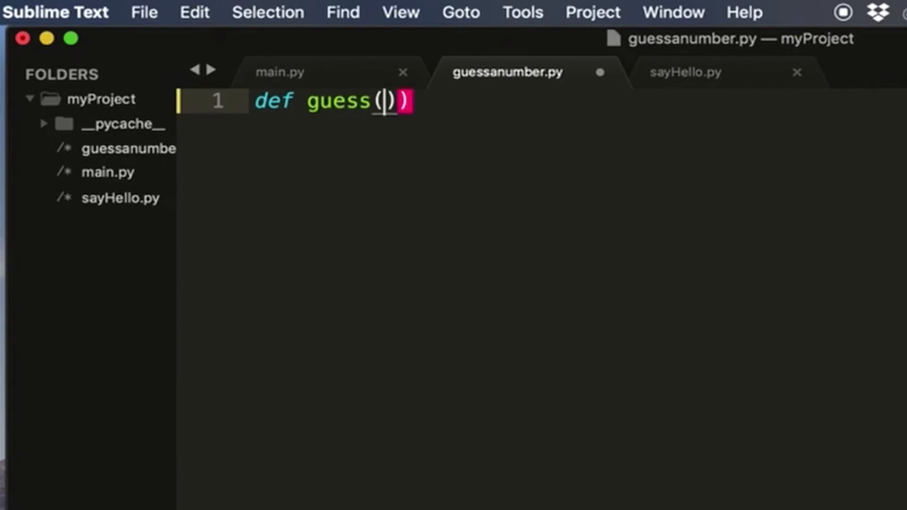
key("Backspace")
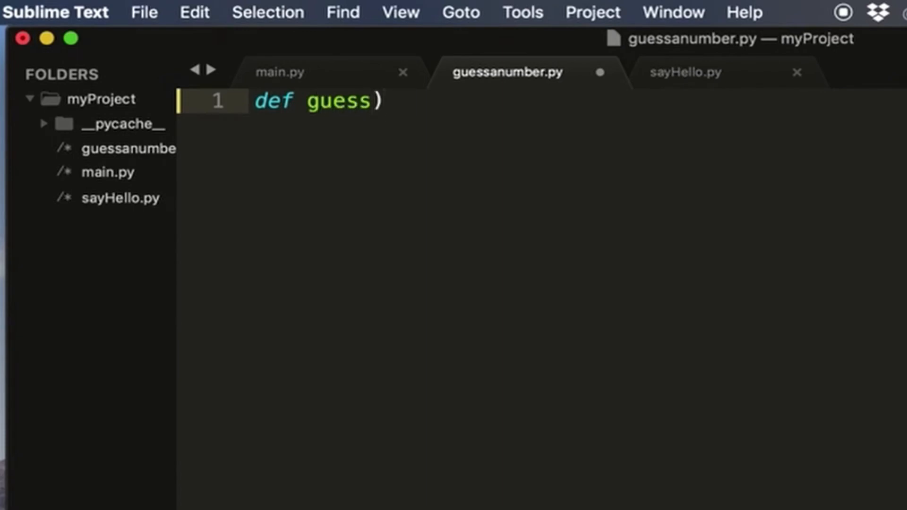
type("(")
type("input(\"Guess a ")
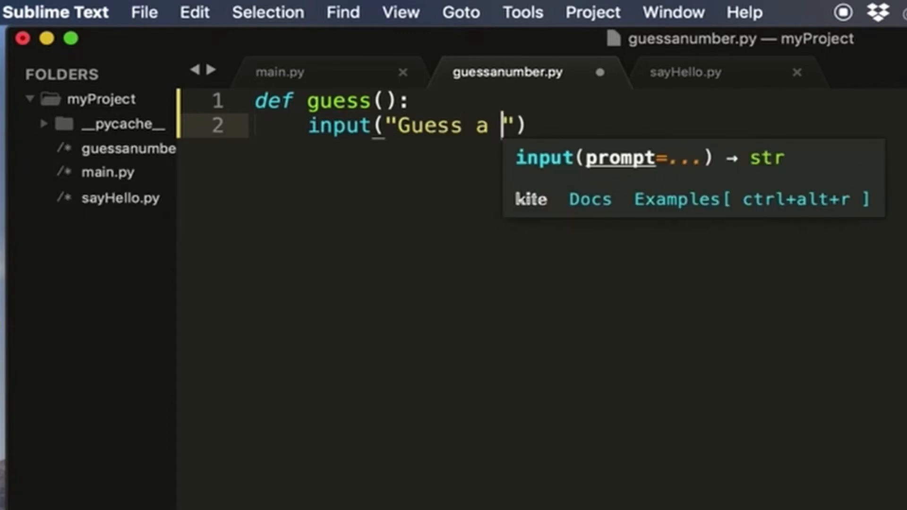
type("number")
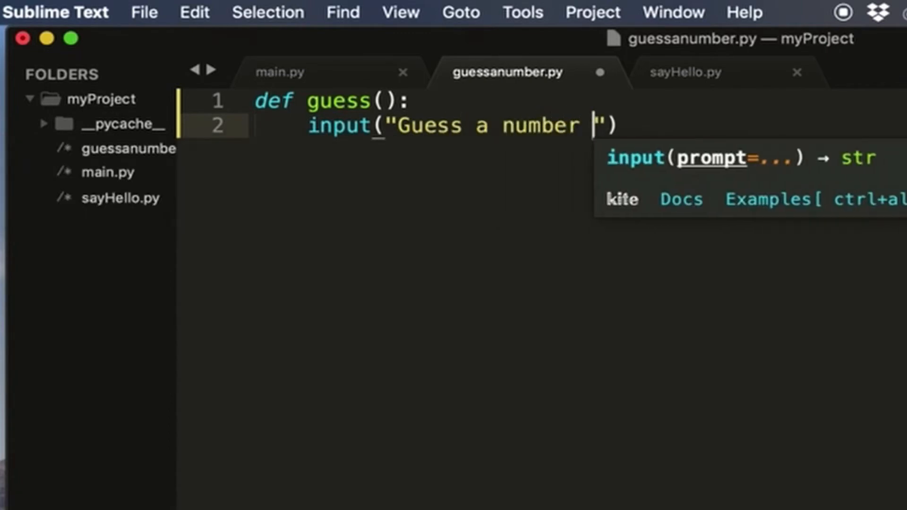
type("from 1 to 10")
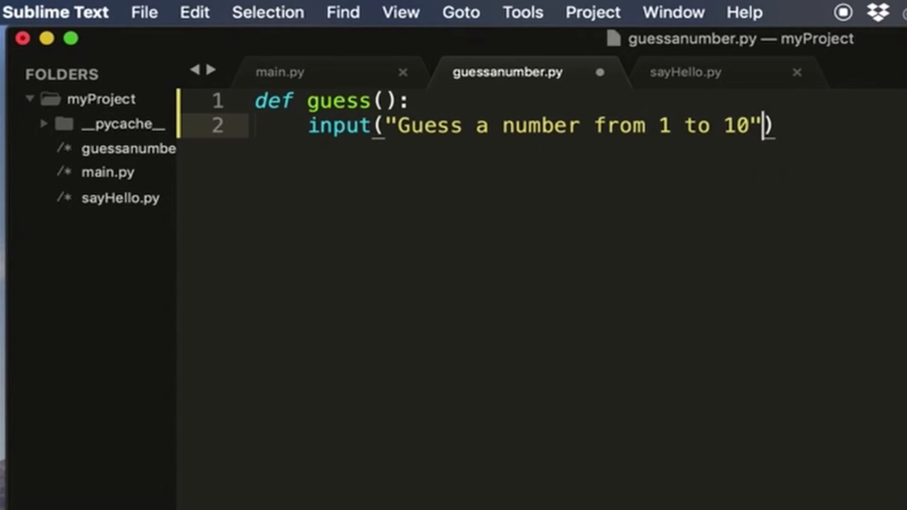
mouse_move(434, 94)
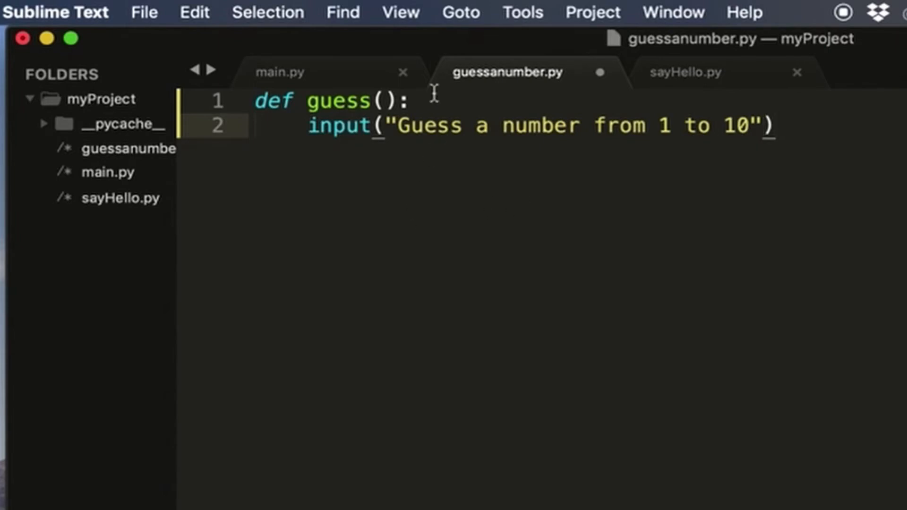
type("gue")
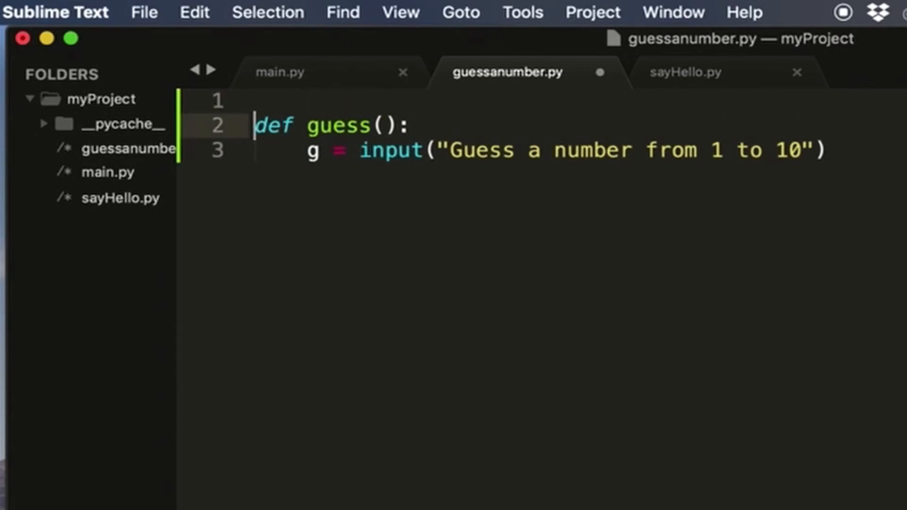
Import random, set number = random.randint(1, 10), g = -1 and start the while loop on g
type("import random")
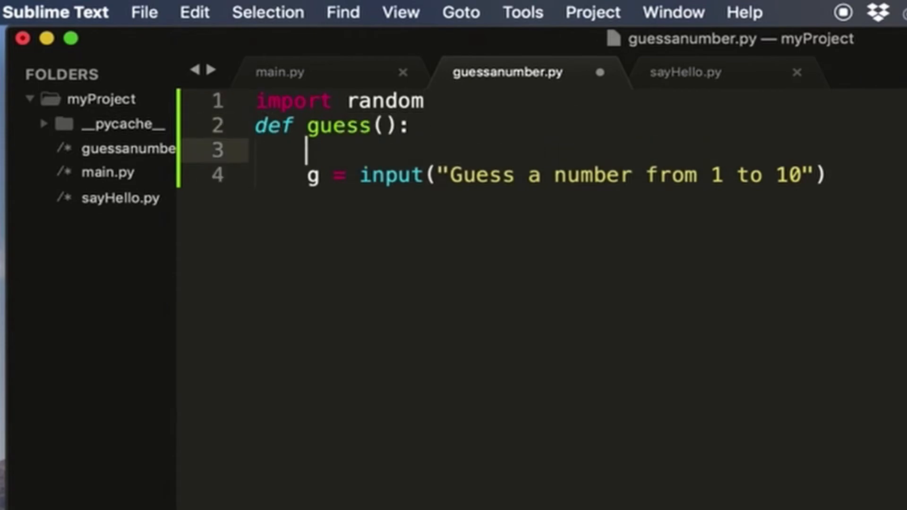
type("number = rn")
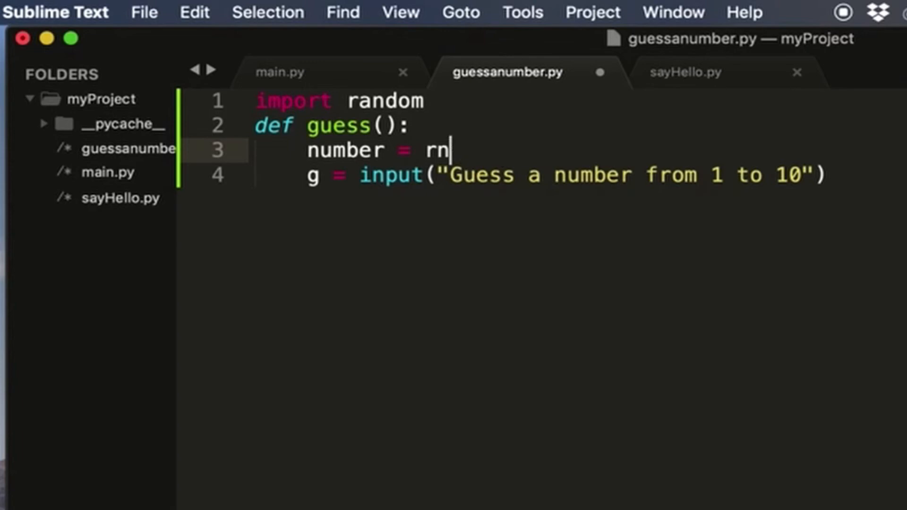
type("andom.randing")
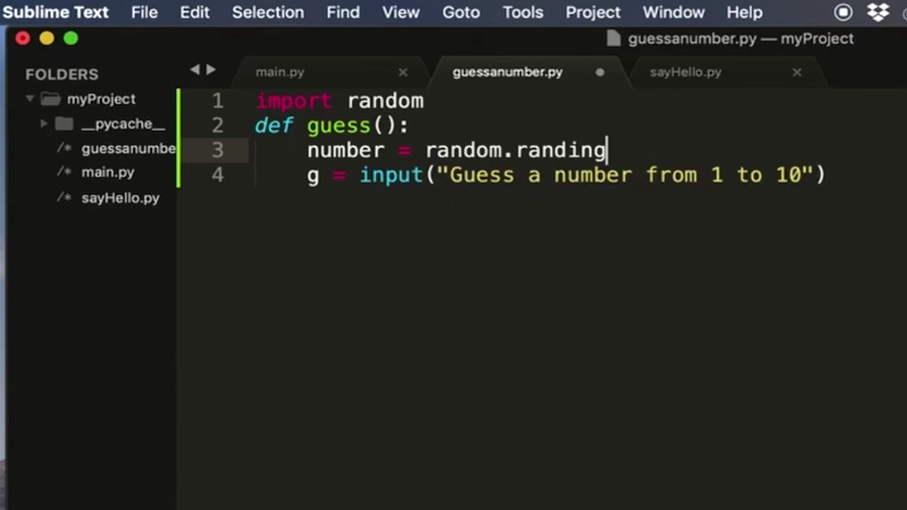
type("int(1,")
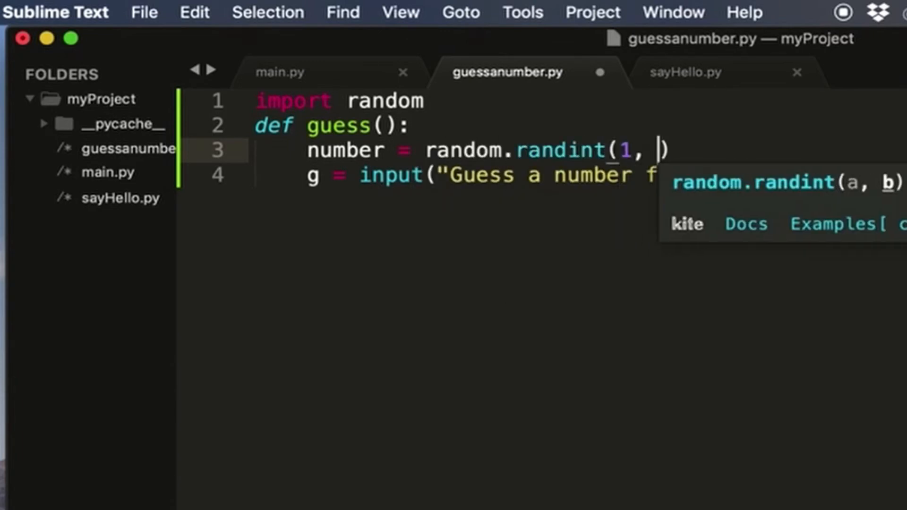
type("10")
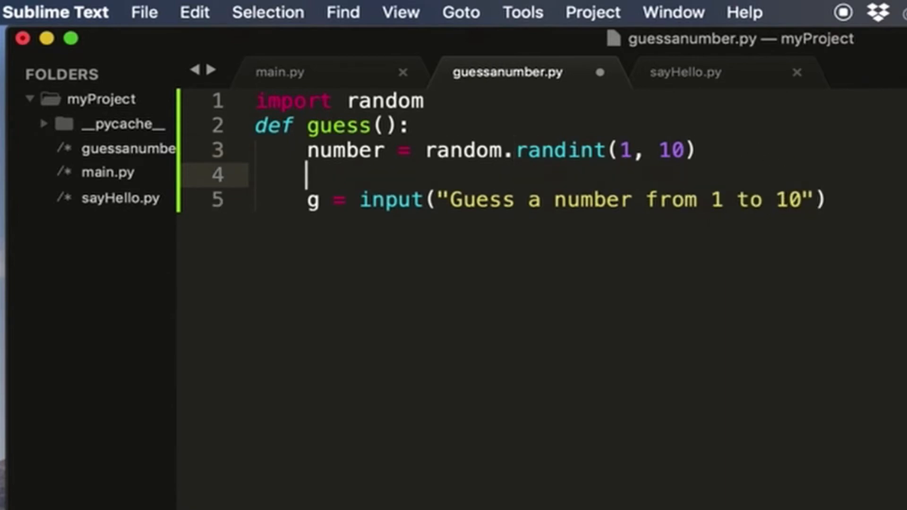
type("while g != number")
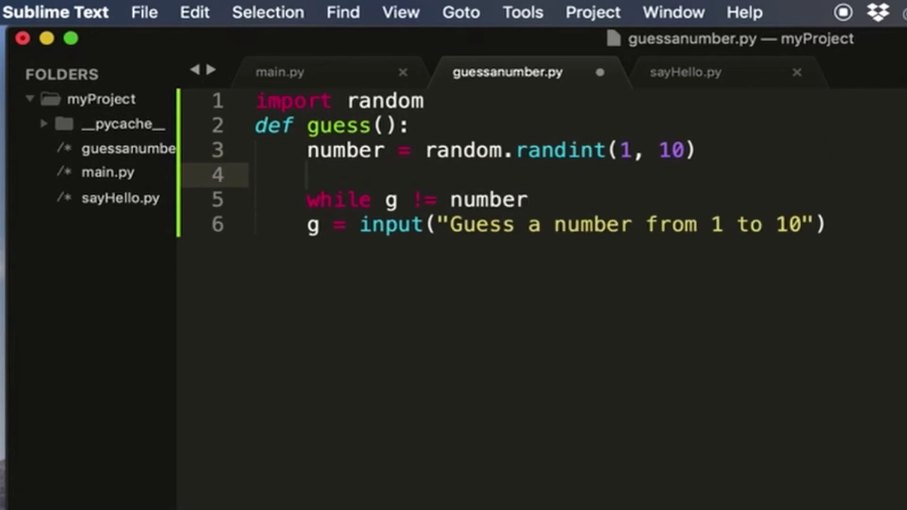
type("g = -")
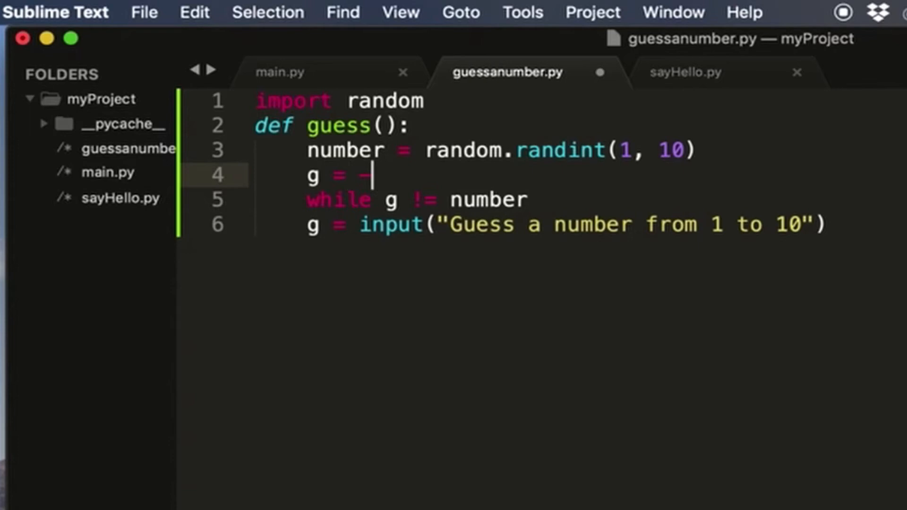
type("1")
left_click(567, 199)
type(":")
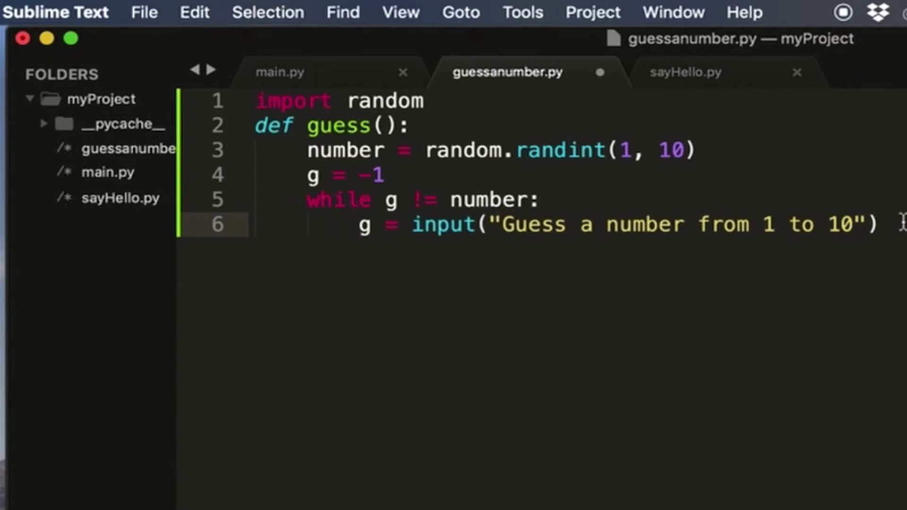
Add if/elif printing "Too big" or "Too small" against number, then print("Nice job!") and save
type("if")
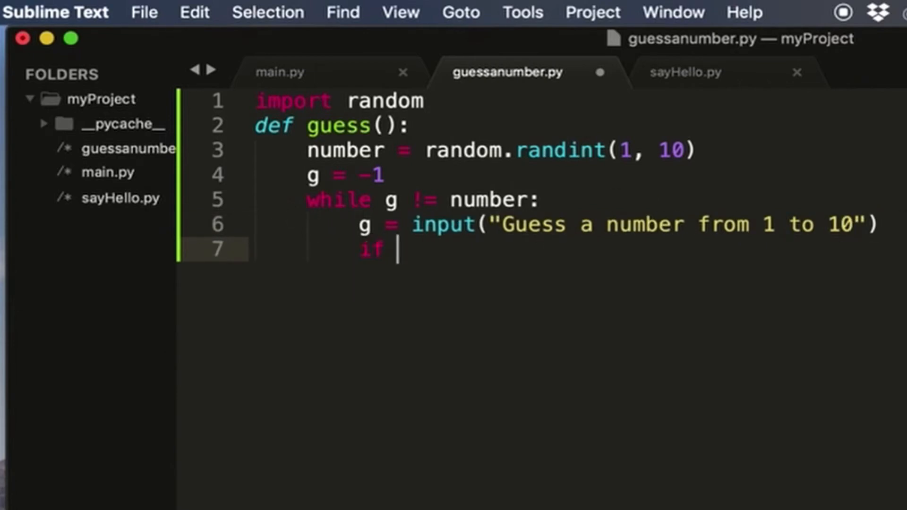
type("int(g)")
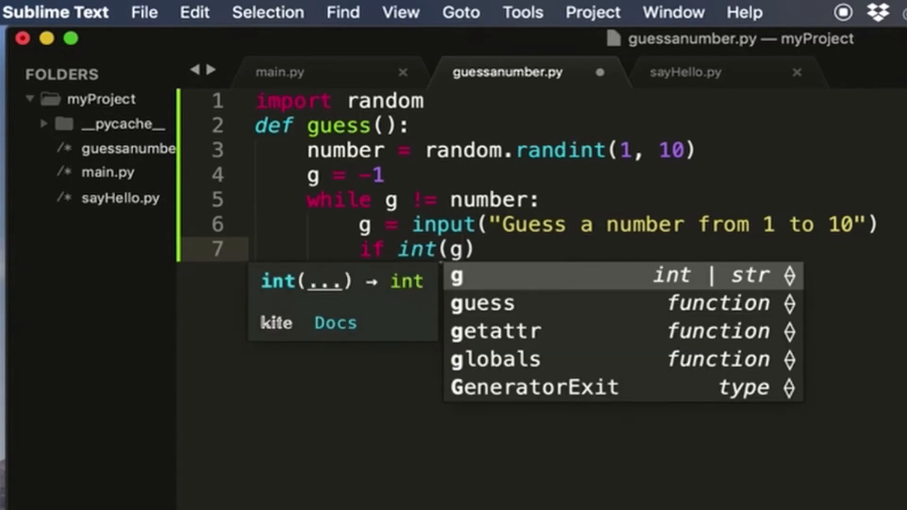
type("> 10")
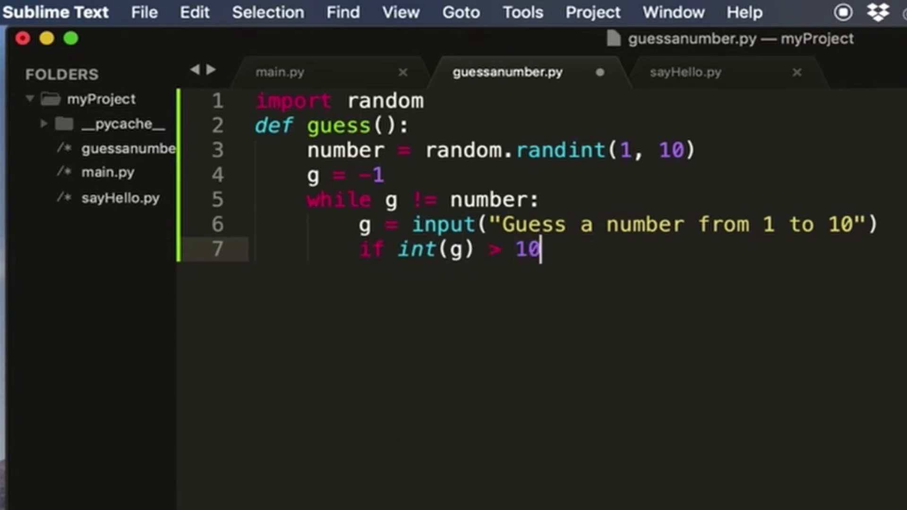
key("backspace")
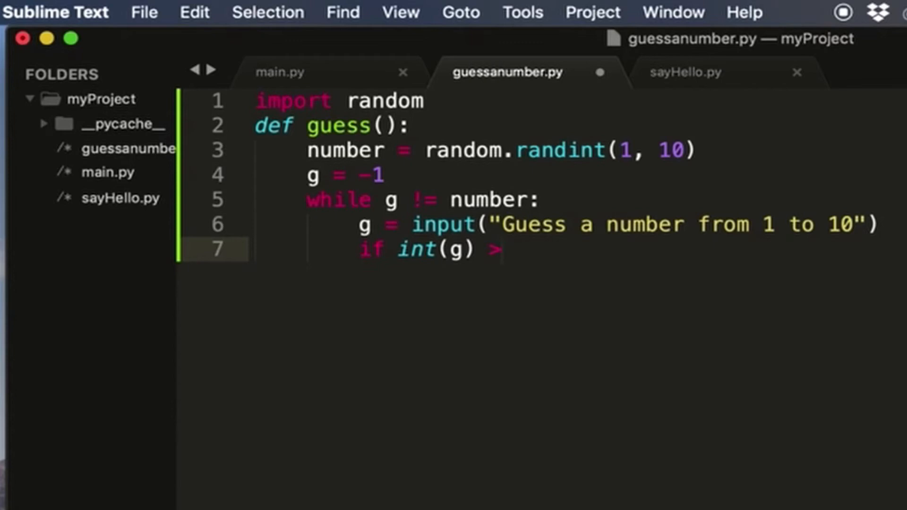
type("number:")
type("print(\"TO")
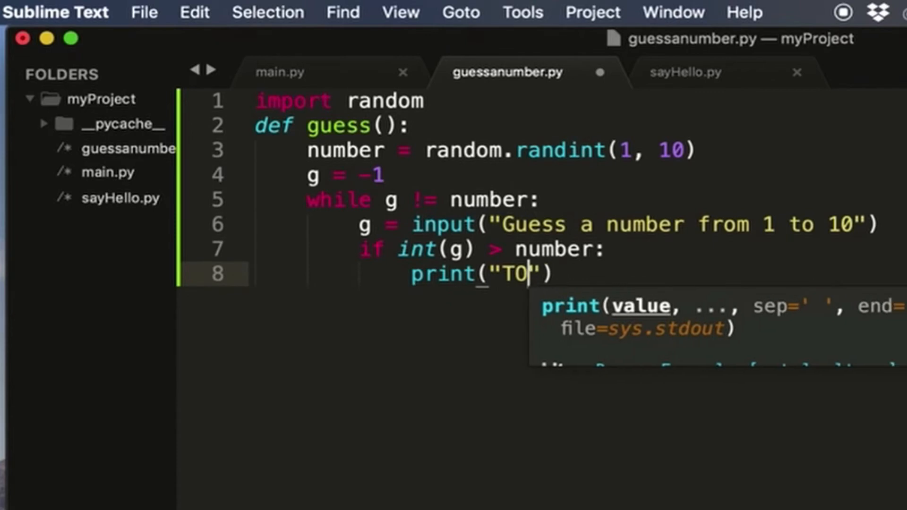
type("o big\")")
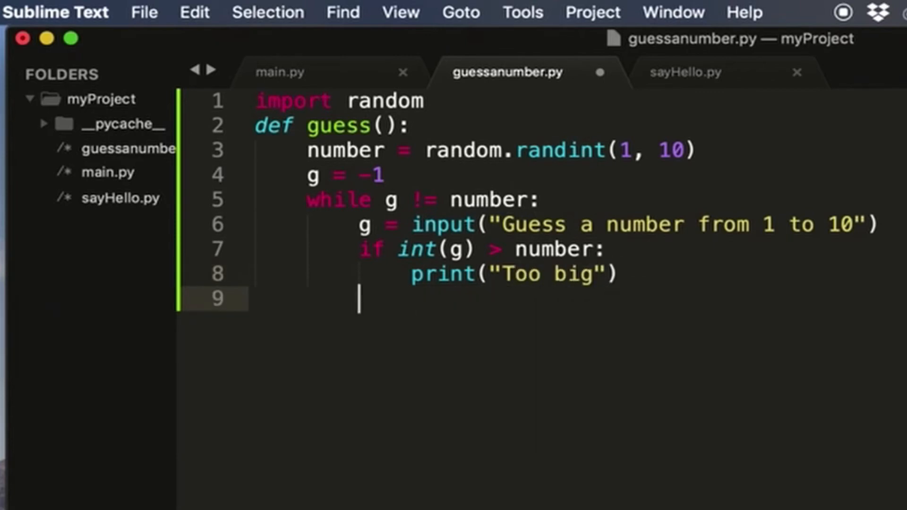
type("else:")
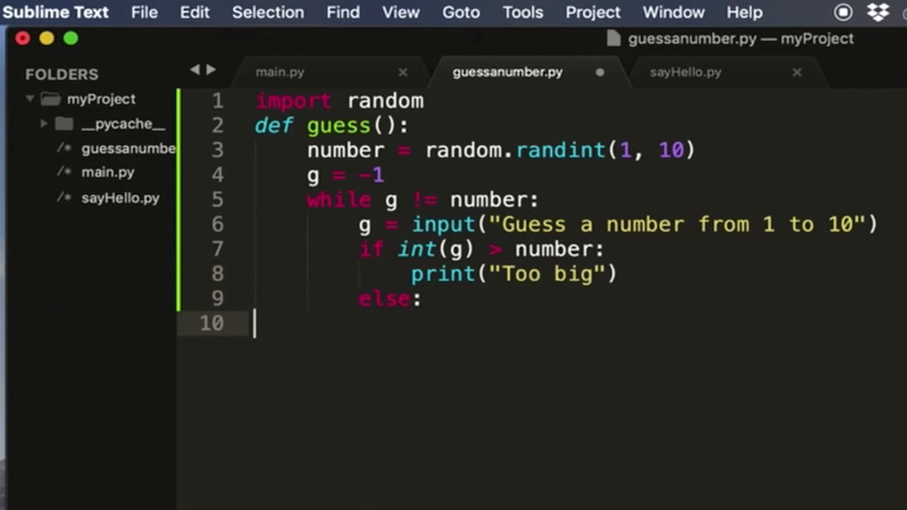
type("eelif int(g) < m")
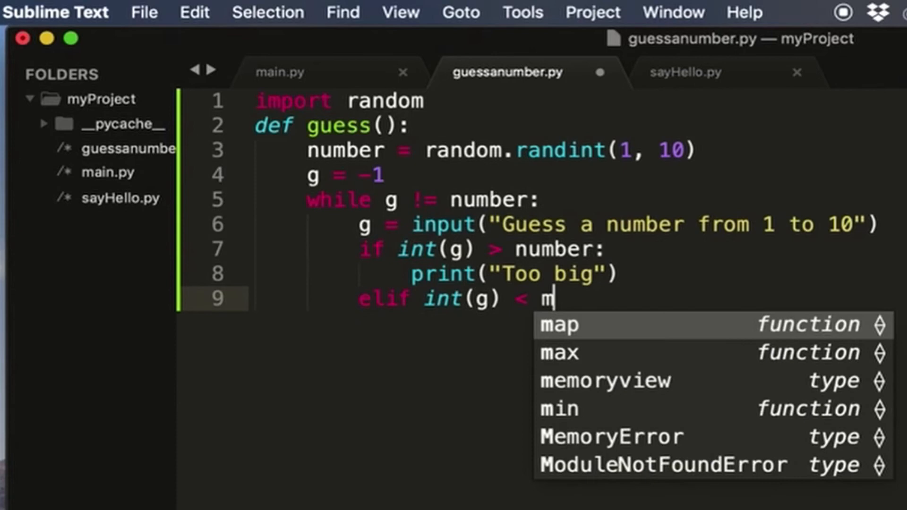
type("umber")
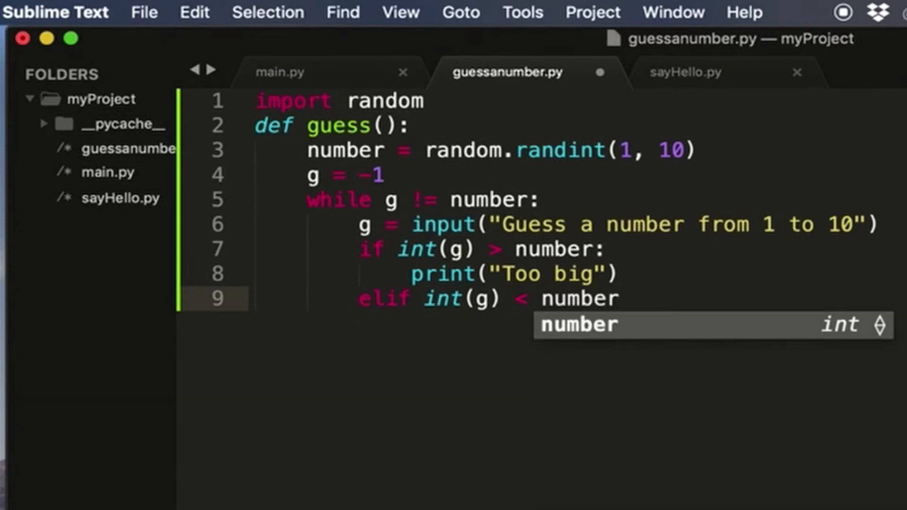
type(":")
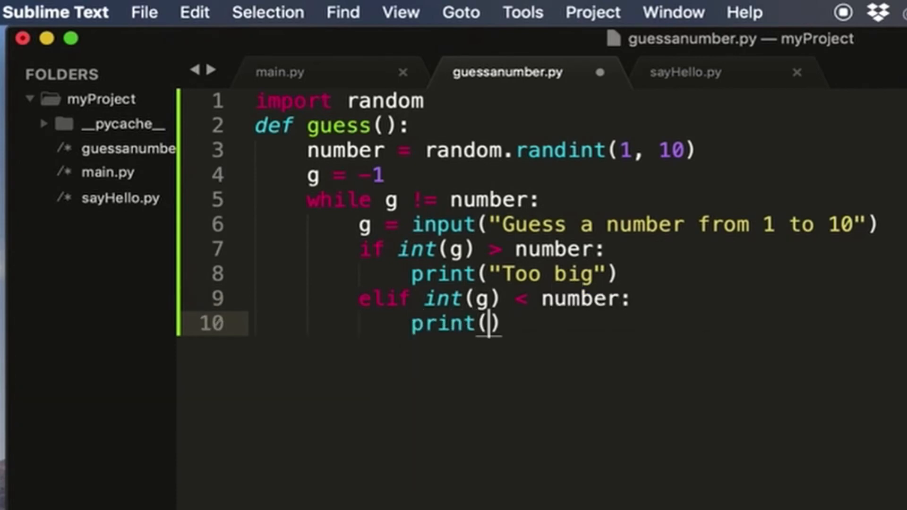
type("\"Too small\"")
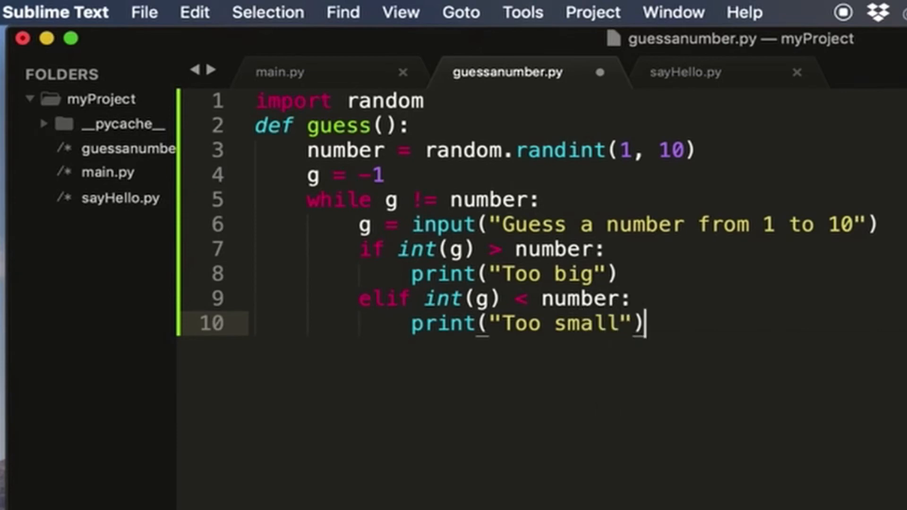
type("print(\"Nice job!\")")
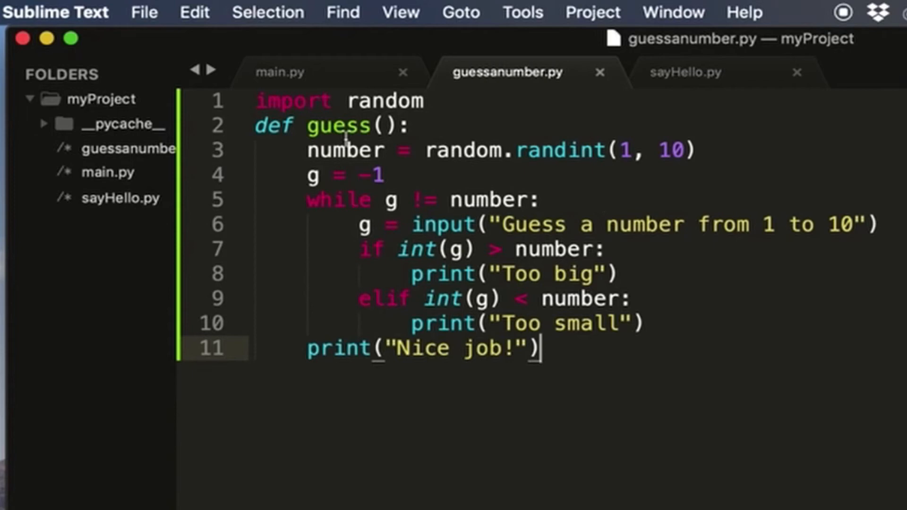
left_click(399, 126)
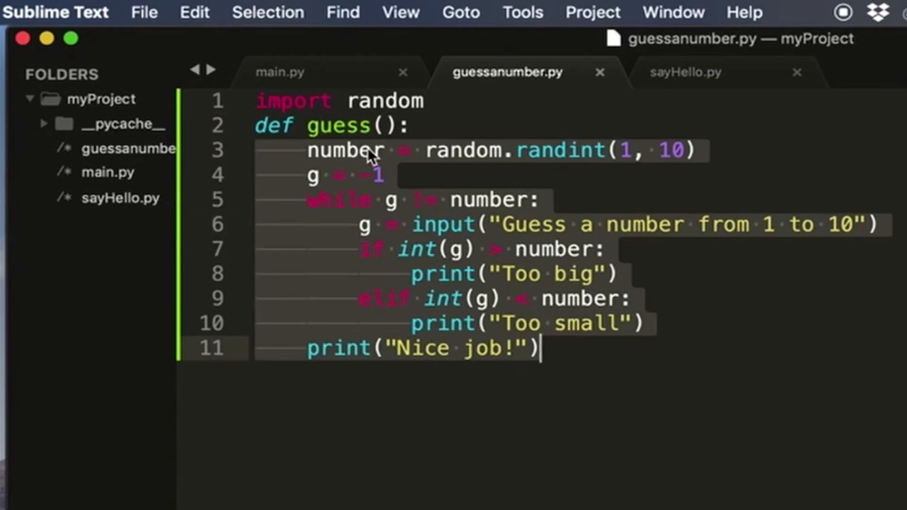
Add 'from guessanumber import guess' after main.py's first import and call guess()
left_click(282, 71)
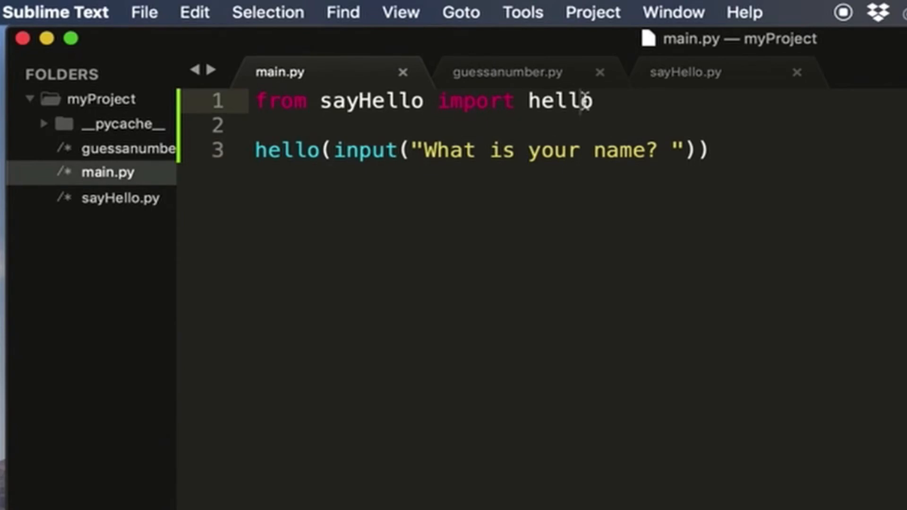
type("from gu")
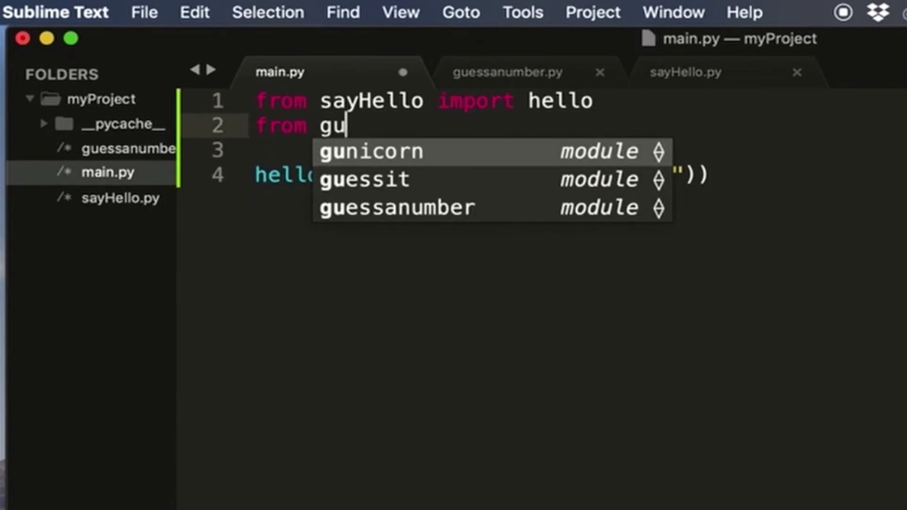
type("essanumber import guess")
type("guess()")
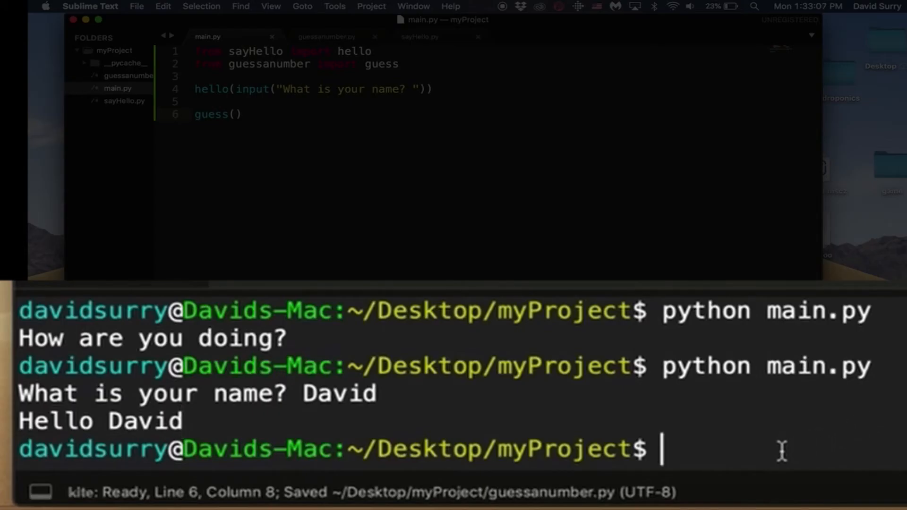
Run main.py, see guesses answered with "Too big", and return to guessanumber.py
key("Return")
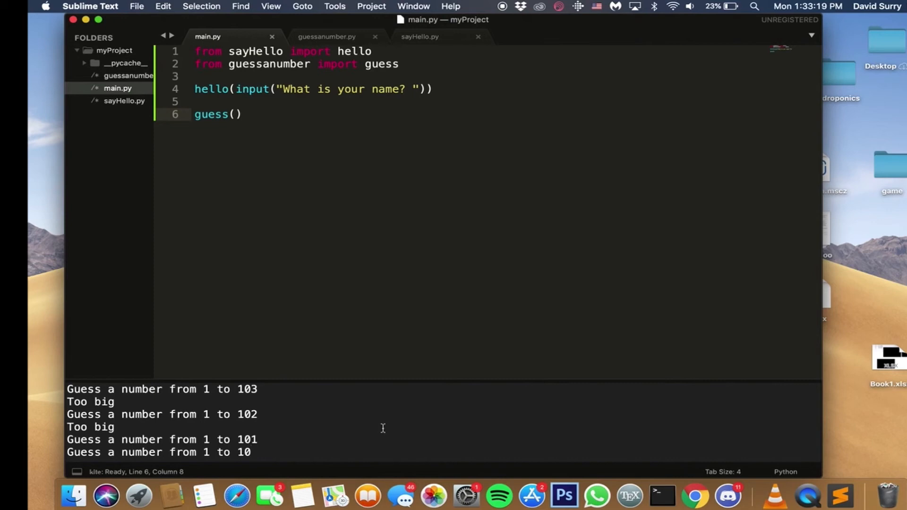
left_click(326, 36)
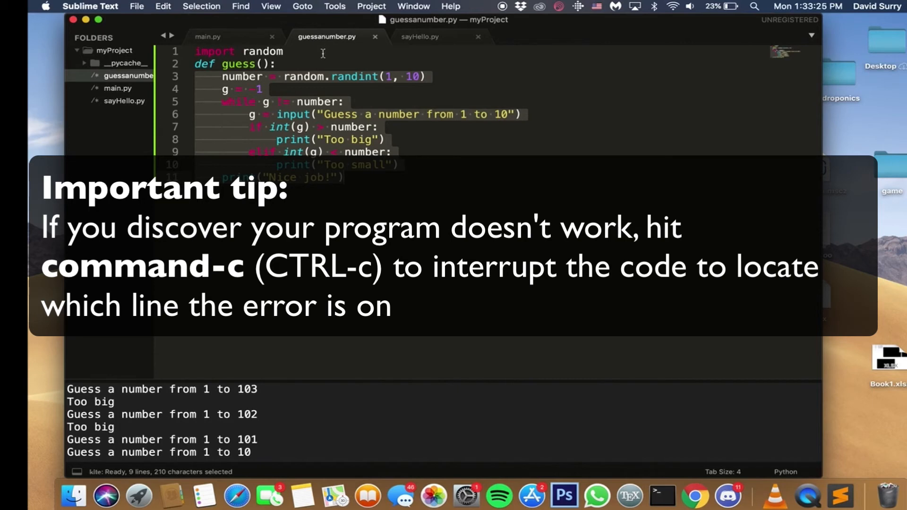
Wrap g in int() so the loop reads 'while int(g) != number:'
left_click(277, 114)
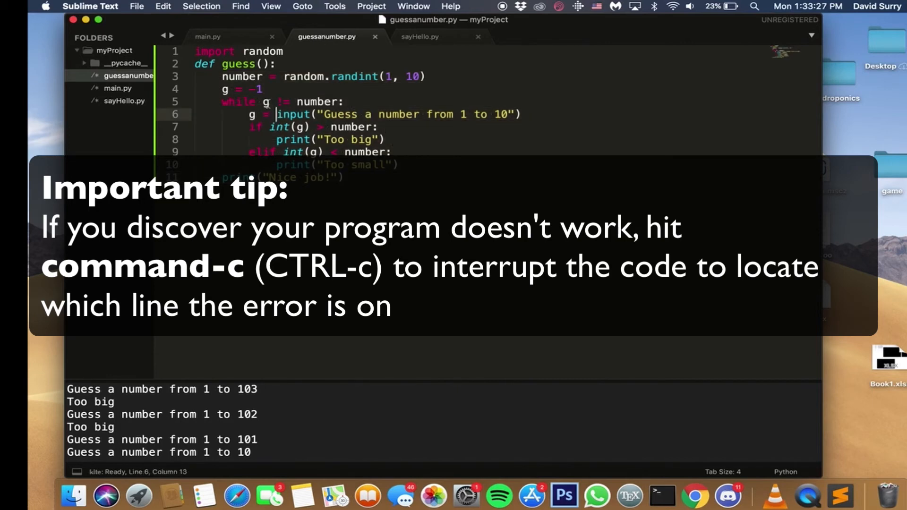
type("int(g")
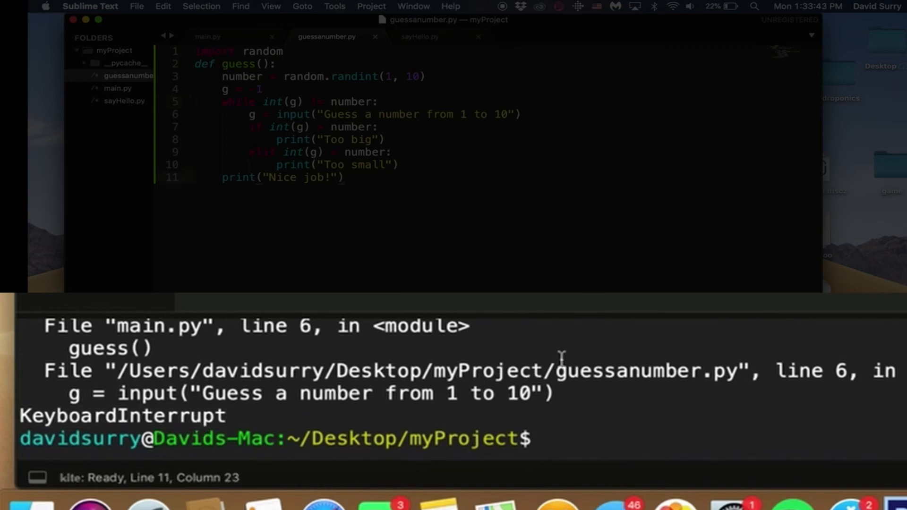
Run 'python main.py', enter the name David and guess until "Nice job!" appears
type("python main.py")
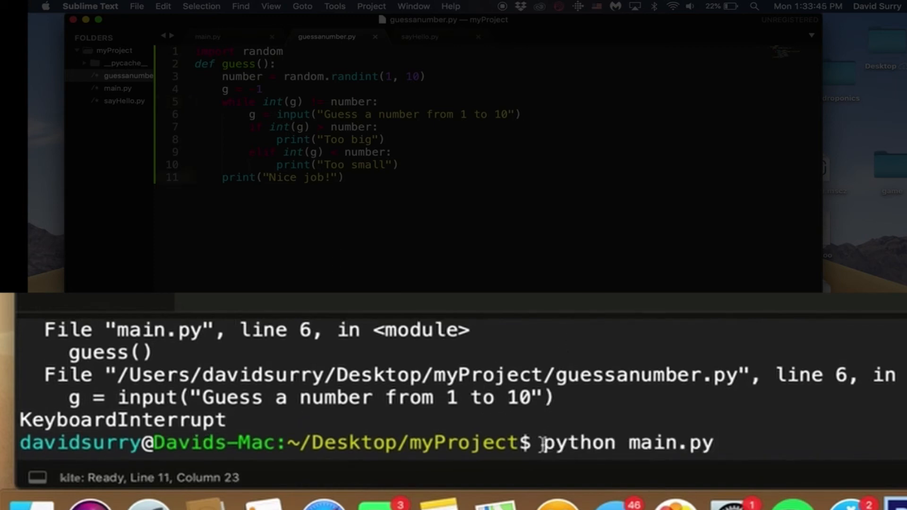
key("Return")
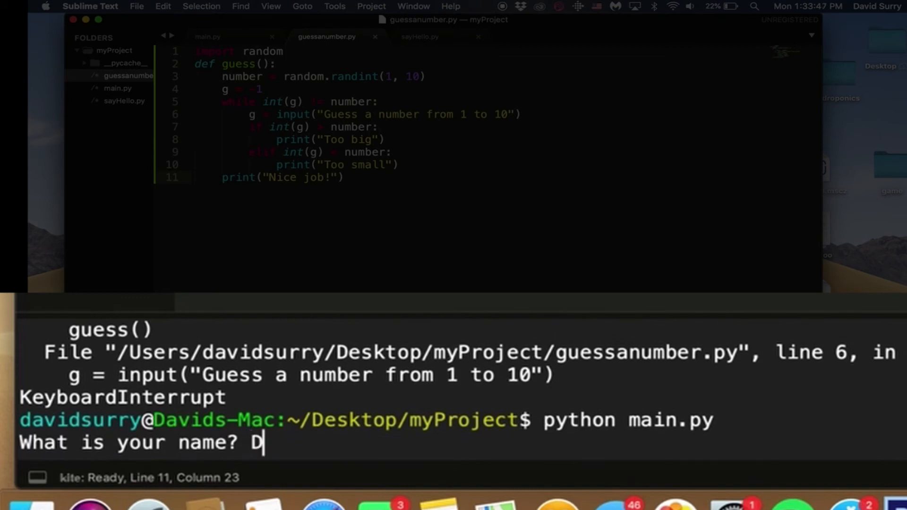
key("Return")
type("8")
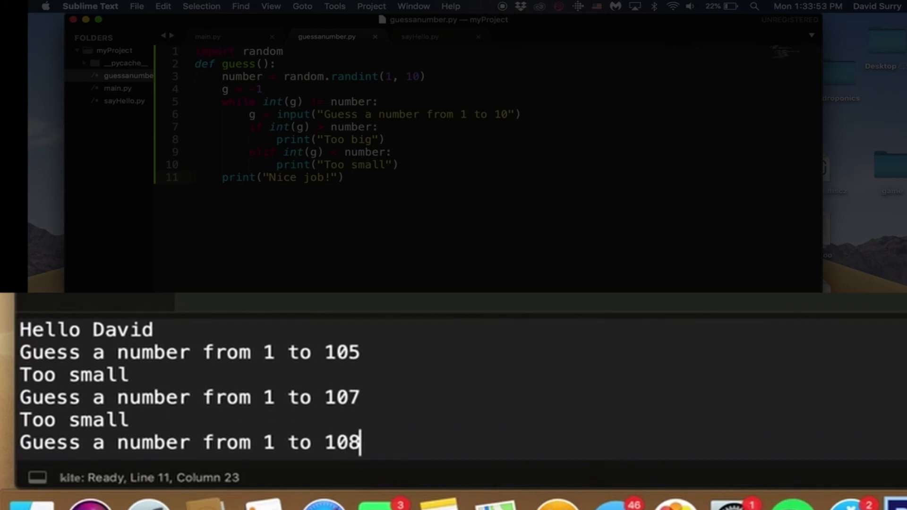
key("Return")
type("10")
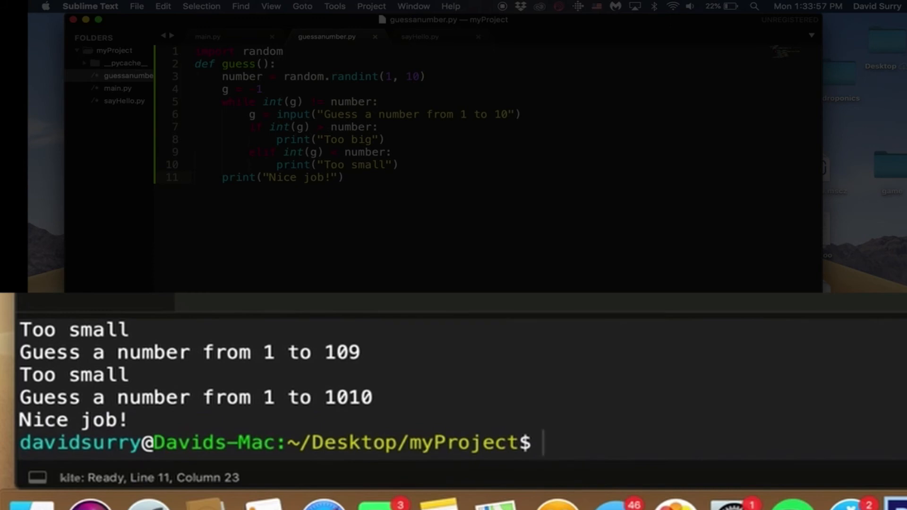
mouse_move(200, 418)
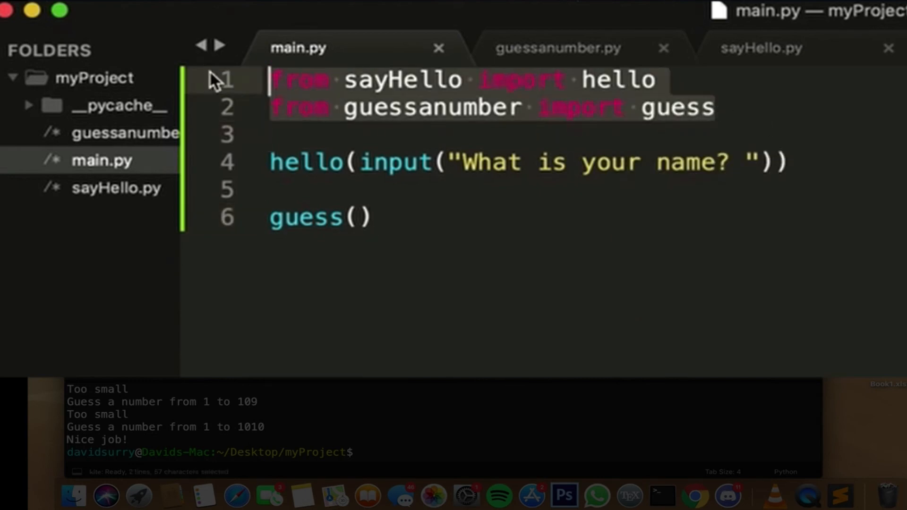
mouse_move(451, 222)
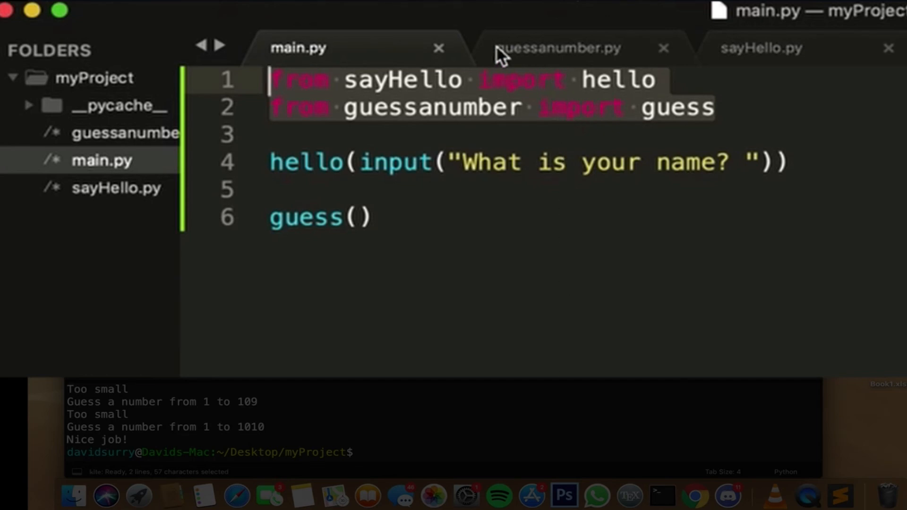
Review sayHello.py, then return to main.py to remove the sayHello and guessanumber imports
left_click(760, 48)
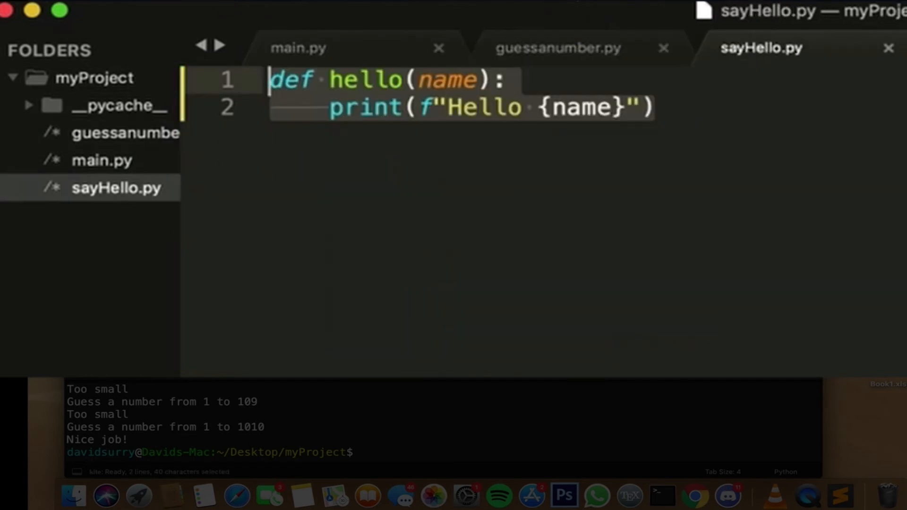
left_click(298, 47)
type("import")
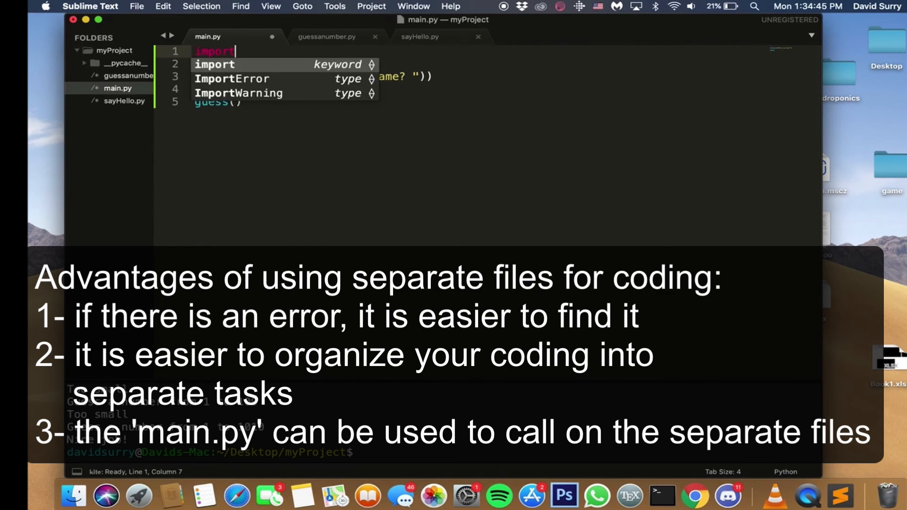
Import manage_pump, manage_lights and manage_water from pump, lights and water
type("from p")
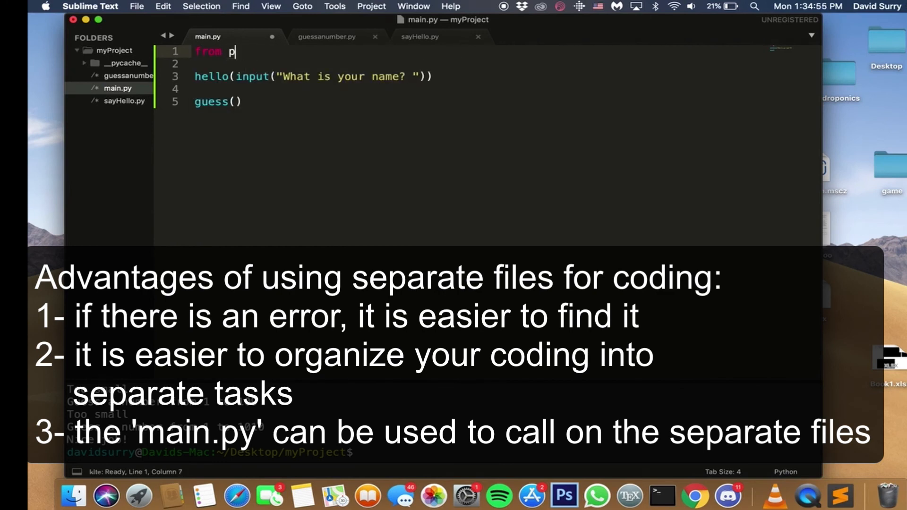
type("ump import manage")
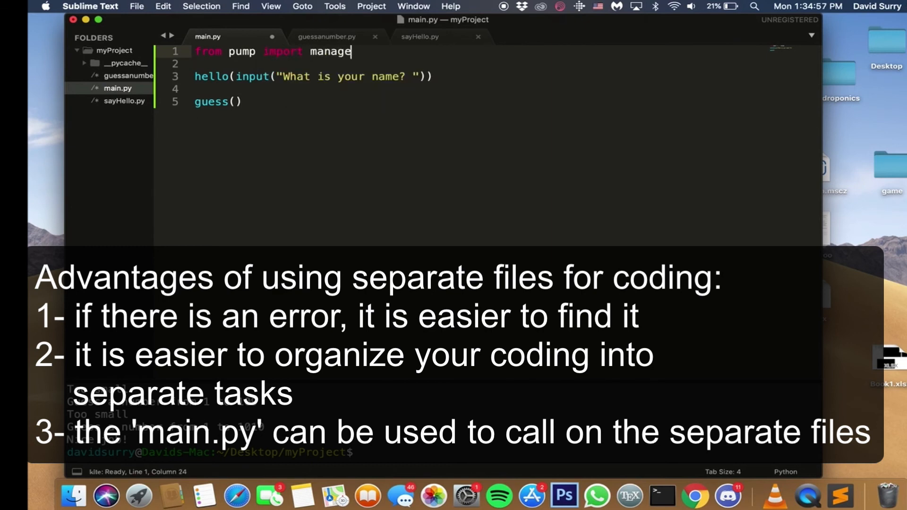
type("_o")
type("from ligh")
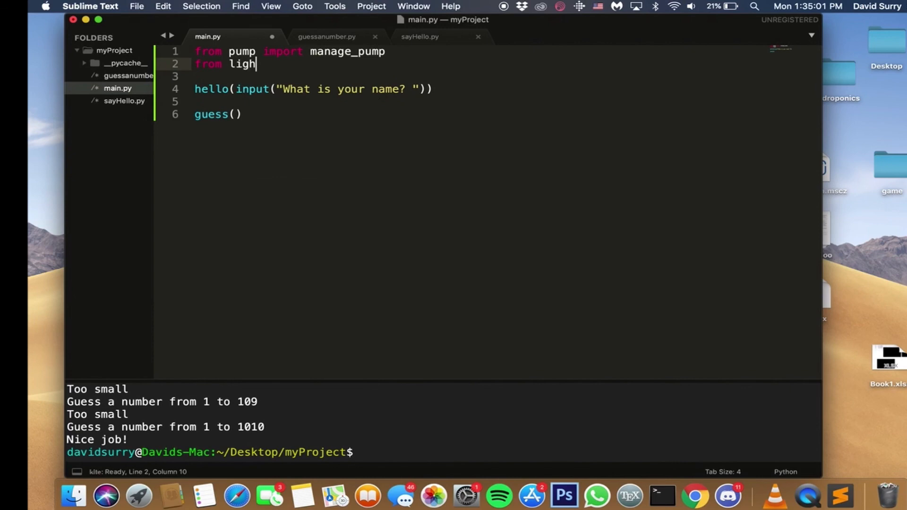
type("ts")
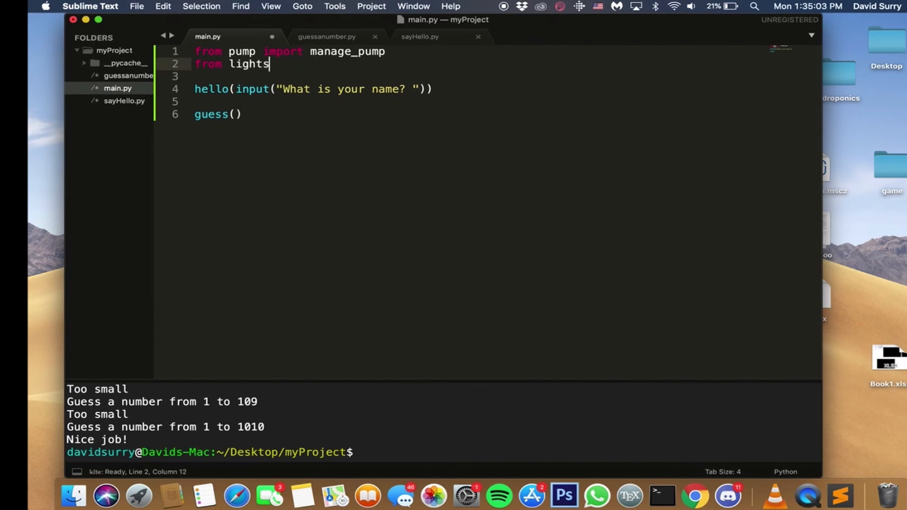
type("import manage_lights")
type("f")
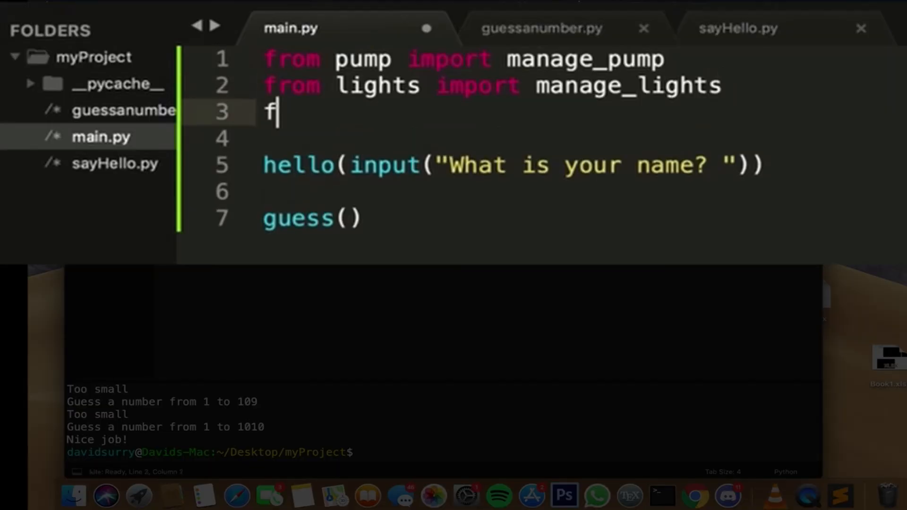
type("rom water import manage_water")
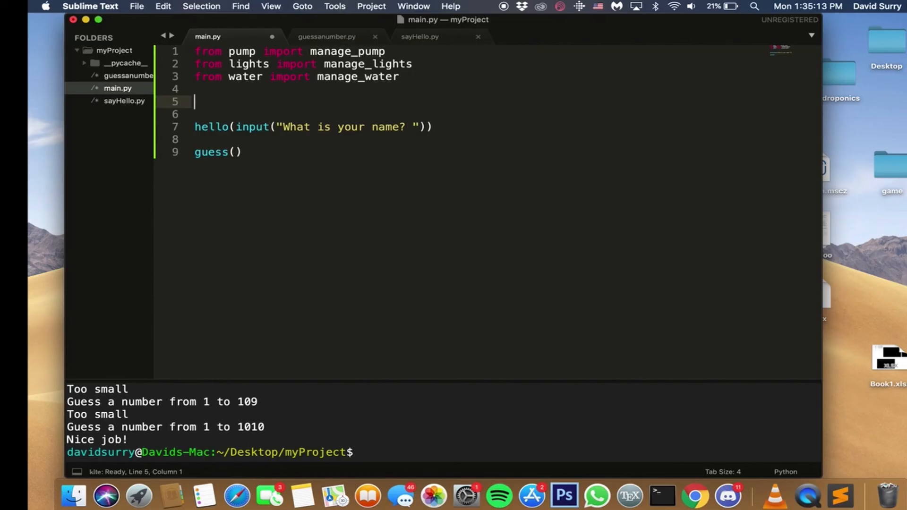
Call manage_lights() below the imports
type("manage_lights()")
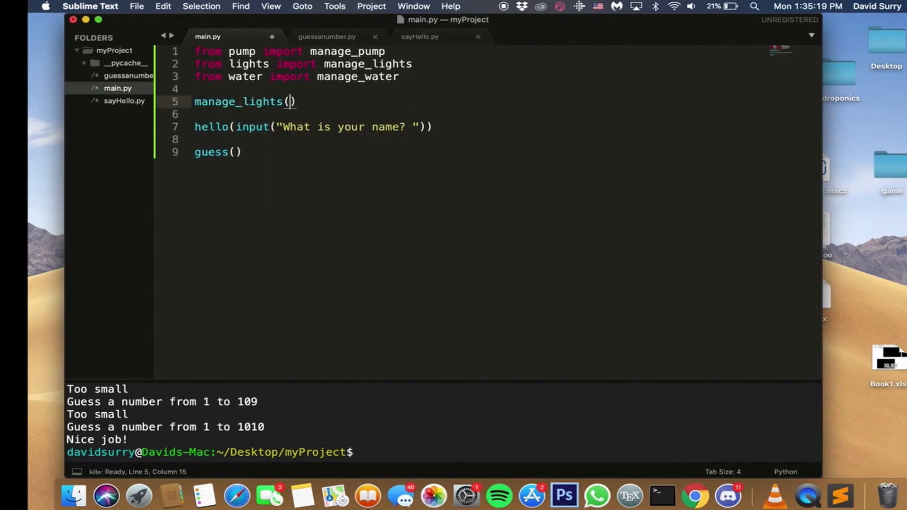
Call manage_pump() and manage_water() under manage_lights(), removing the hello and guess calls
type("manage_pump(")
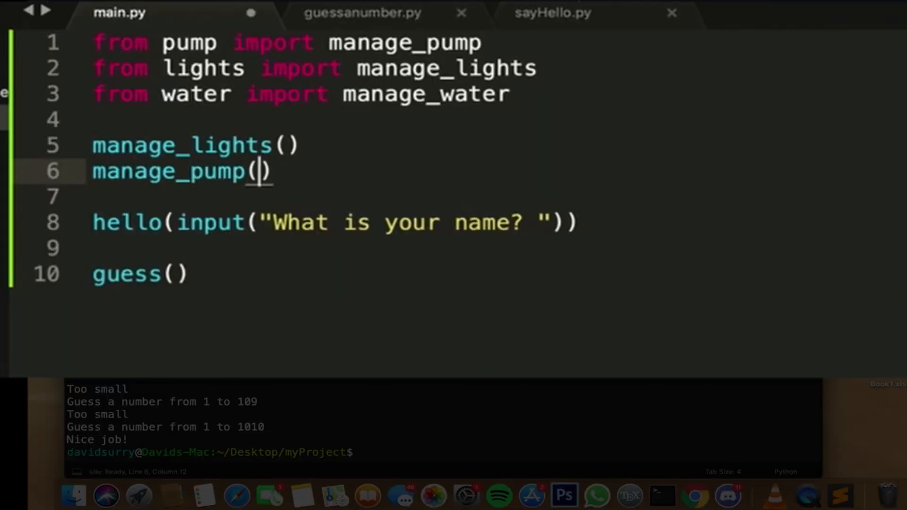
type("manage_water(")
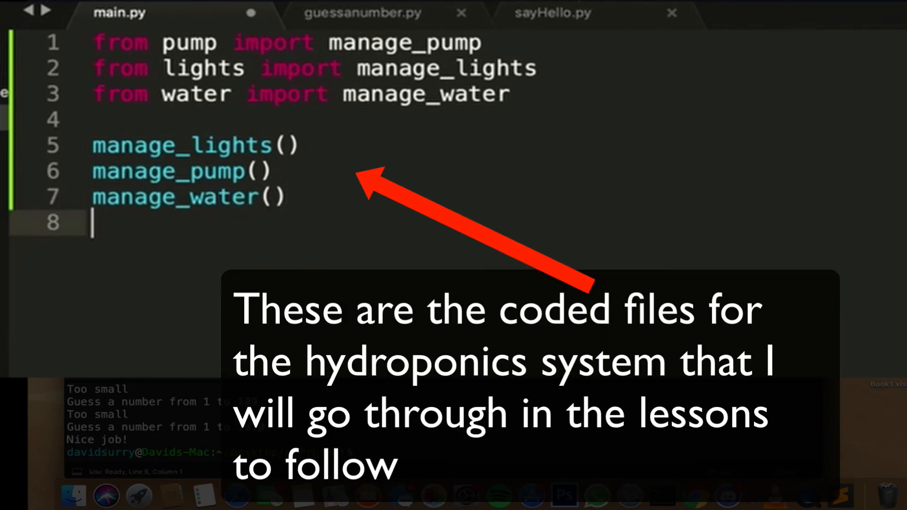
mouse_move(322, 19)
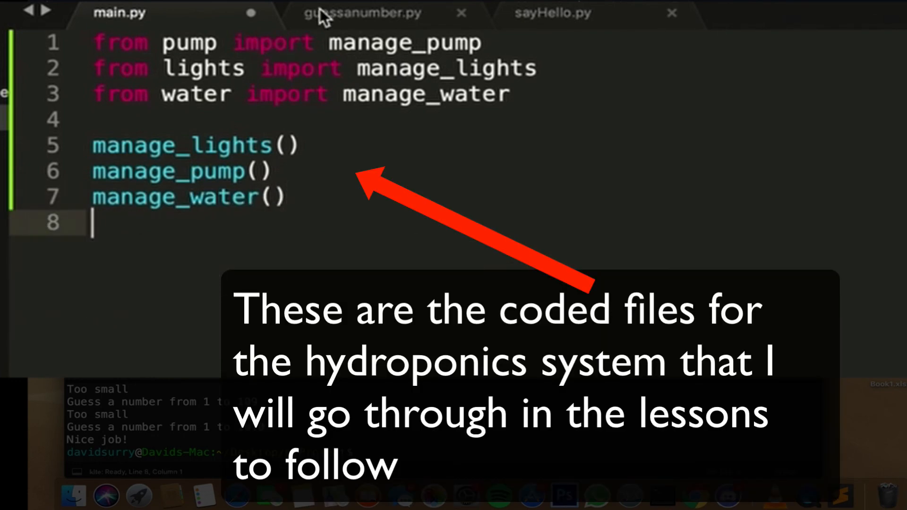
mouse_move(362, 13)
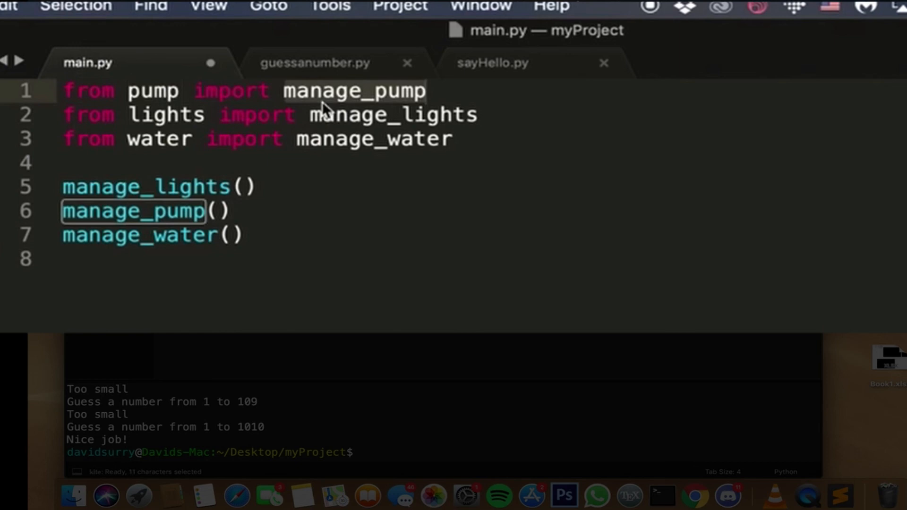
mouse_move(368, 172)
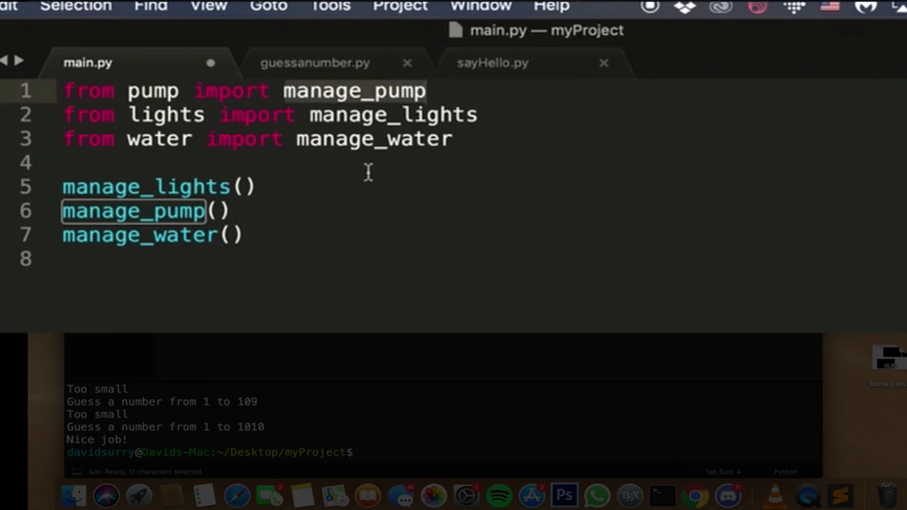
mouse_move(367, 449)
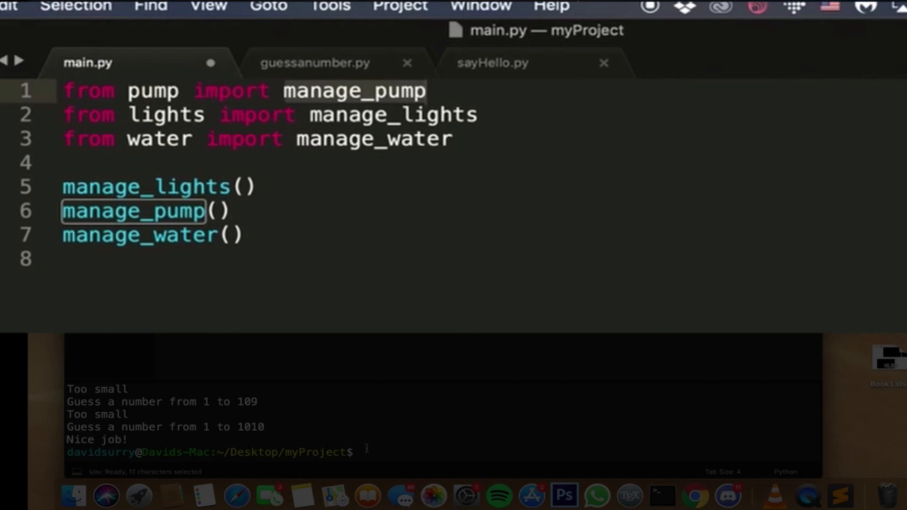